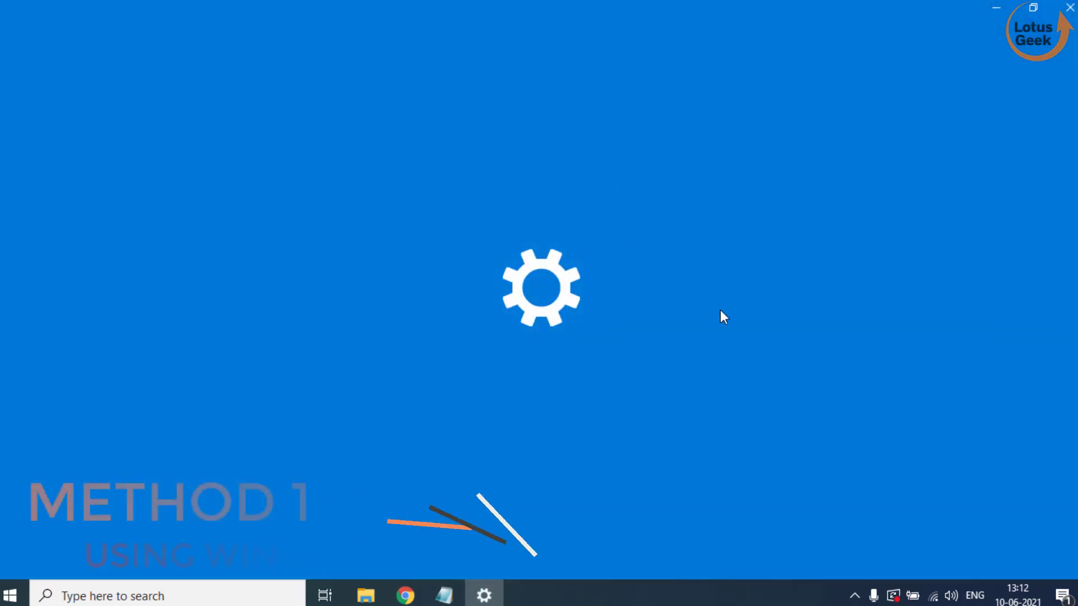
Show the Windows Update page in Settings with its pending updates list.
left_click(485, 595)
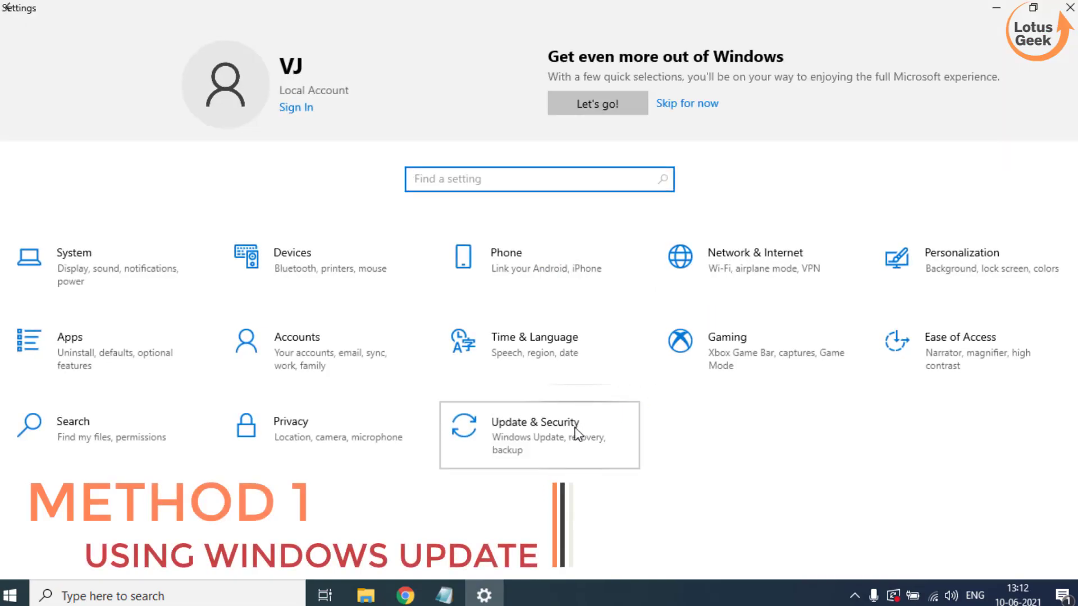
left_click(534, 432)
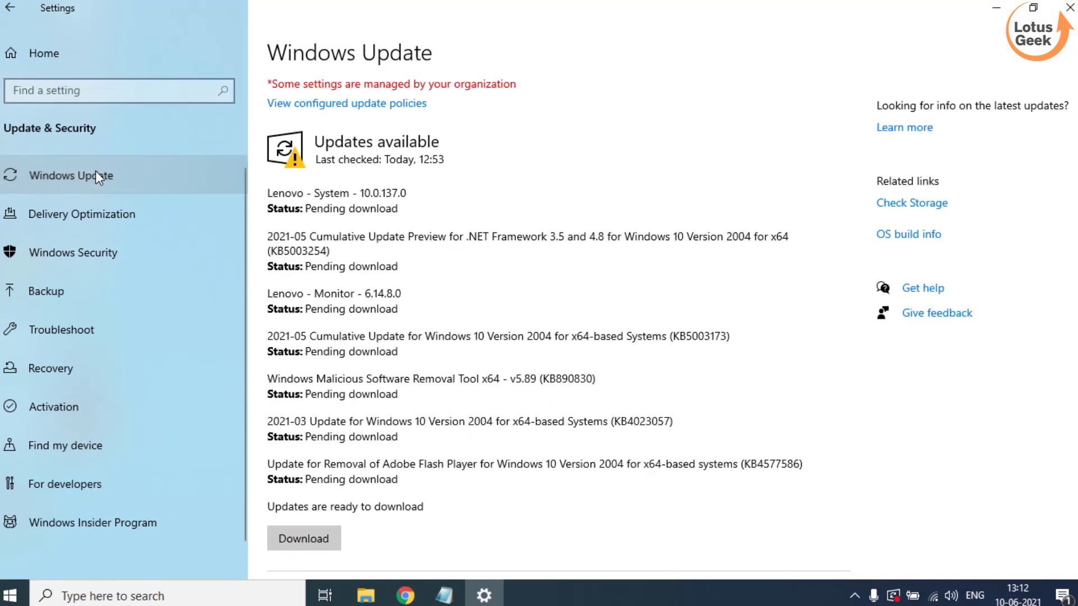
mouse_move(350, 130)
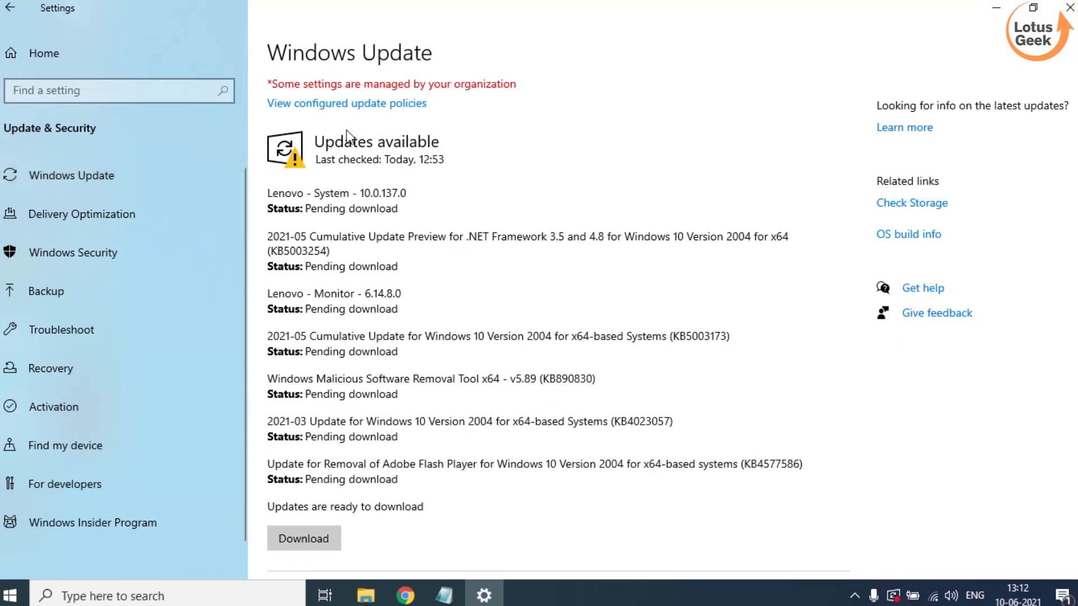
scroll("down", 3)
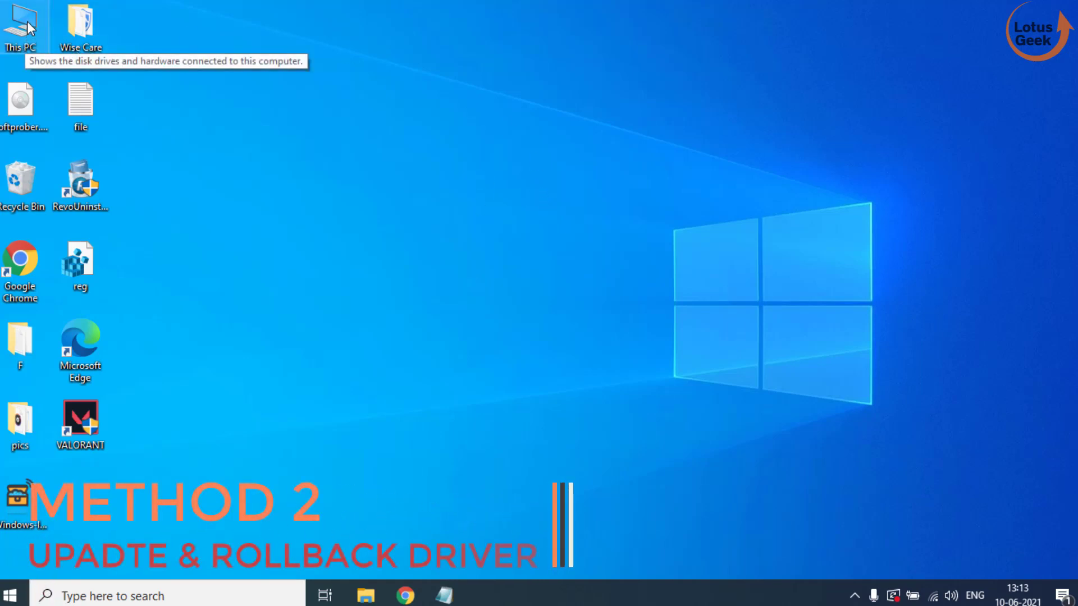
Manage This PC, show Device Manager and expand the Network adapters category.
right_click(22, 22)
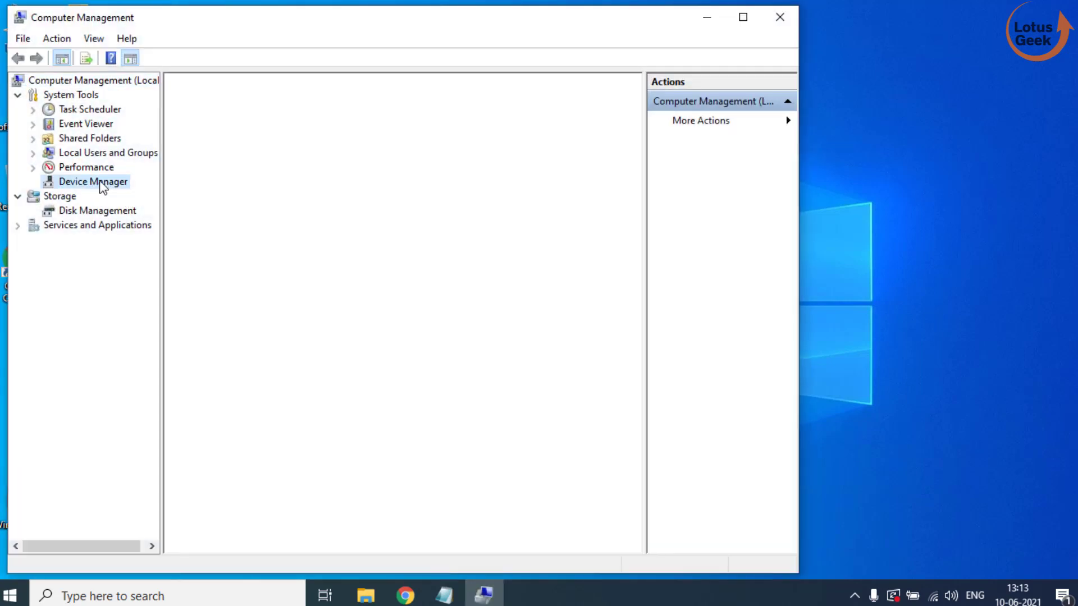
left_click(95, 182)
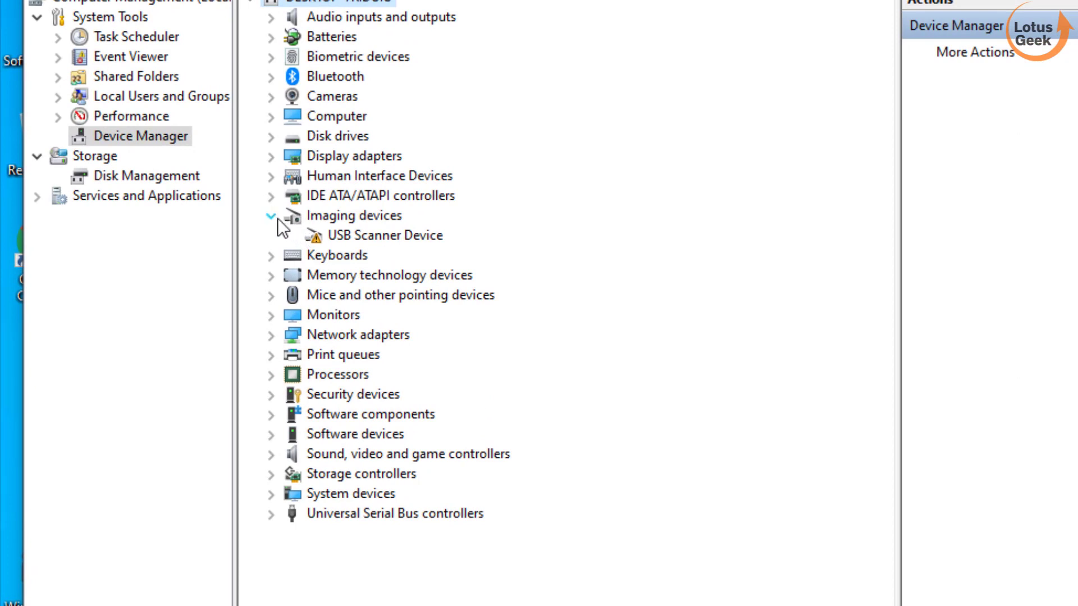
left_click(271, 216)
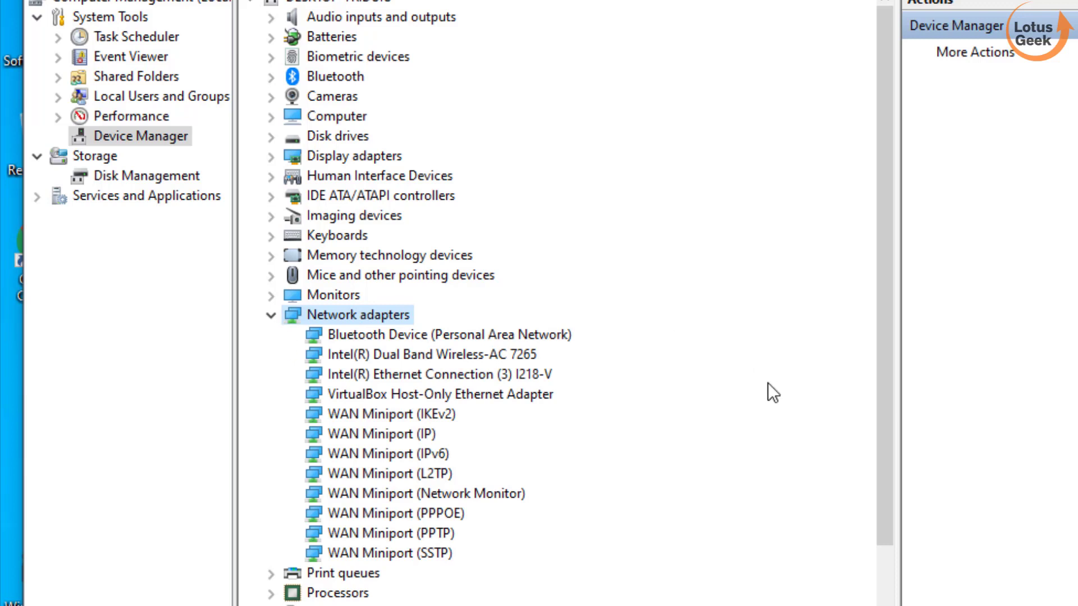
From the Bluetooth device's properties, start a driver update browsing this computer manually.
right_click(449, 335)
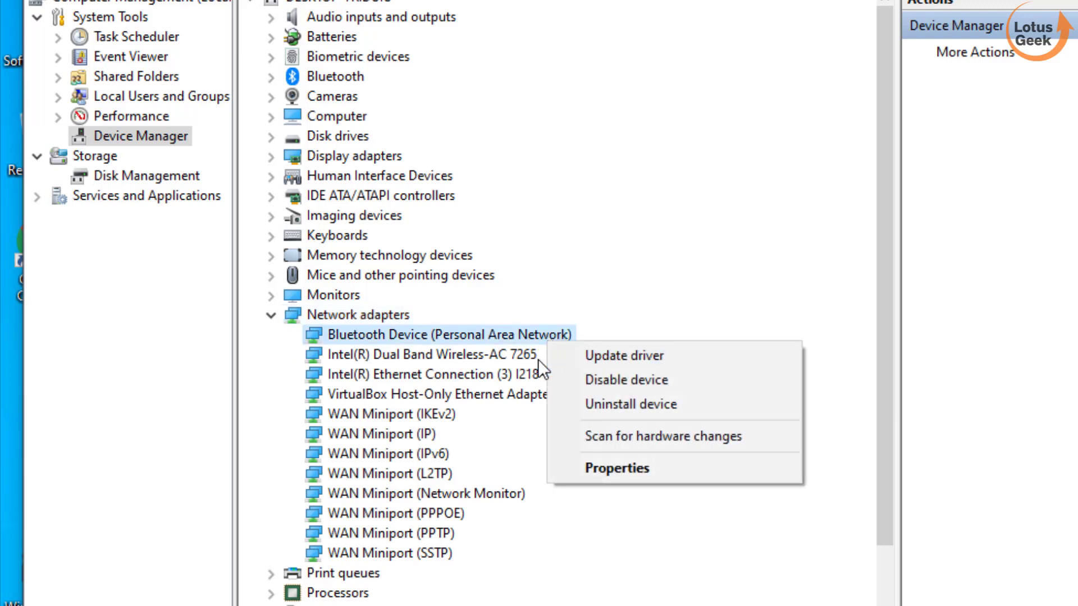
mouse_move(556, 341)
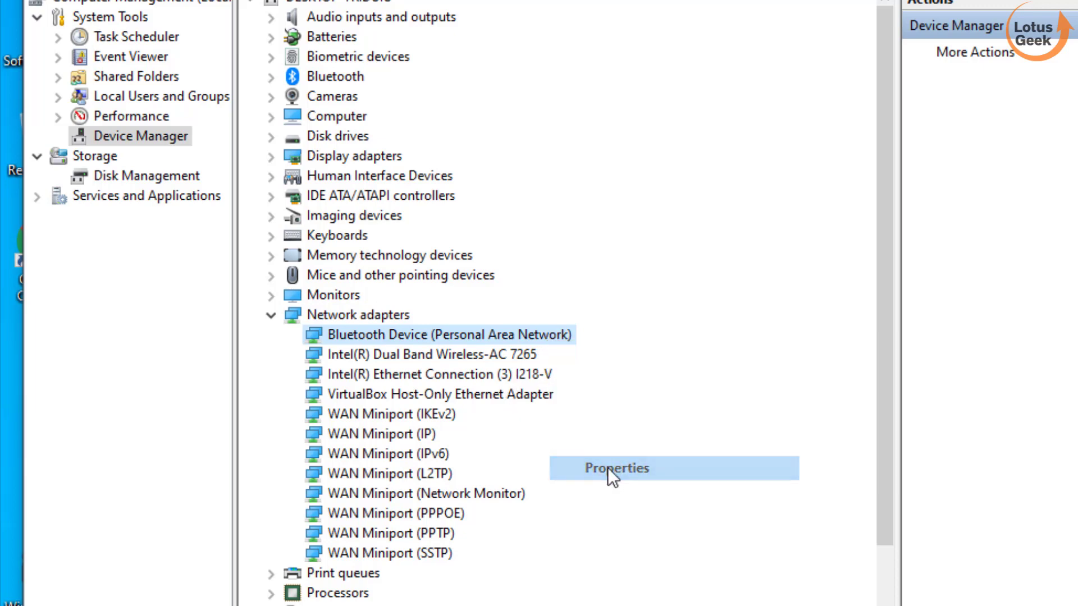
left_click(615, 468)
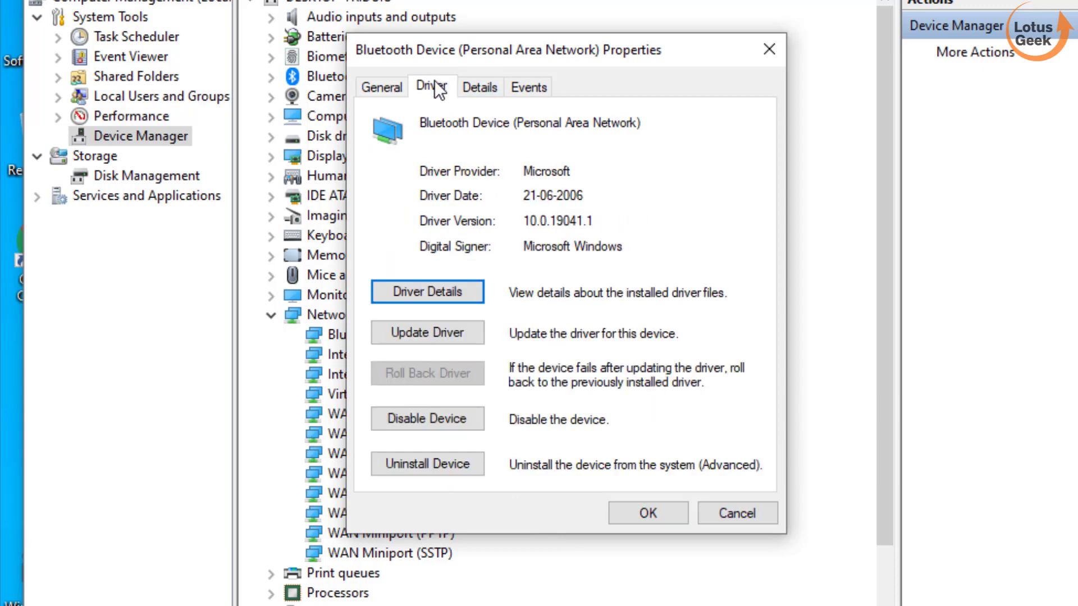
left_click(426, 332)
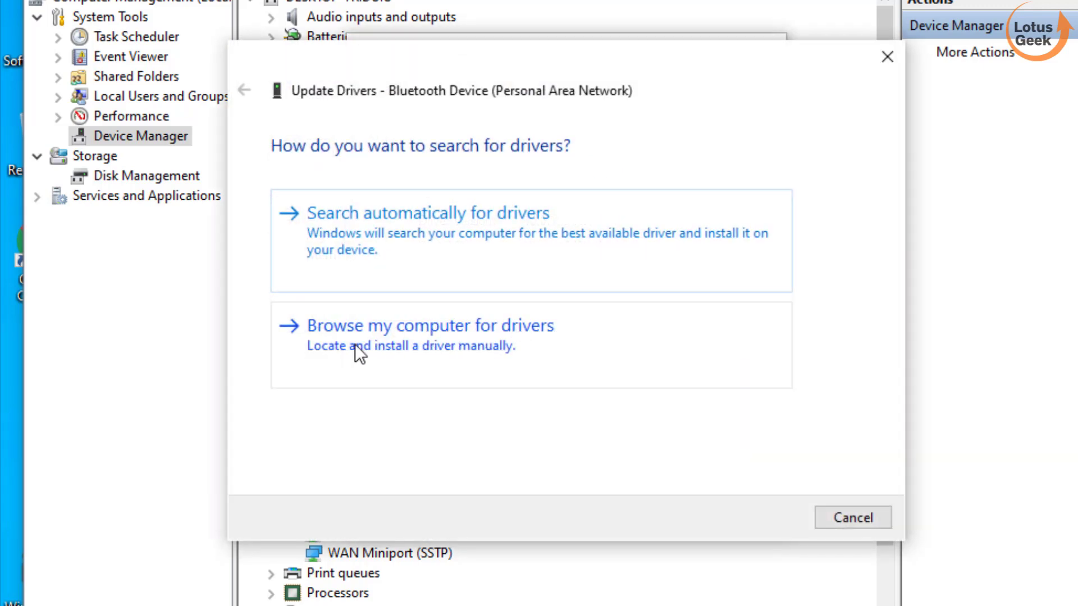
left_click(431, 325)
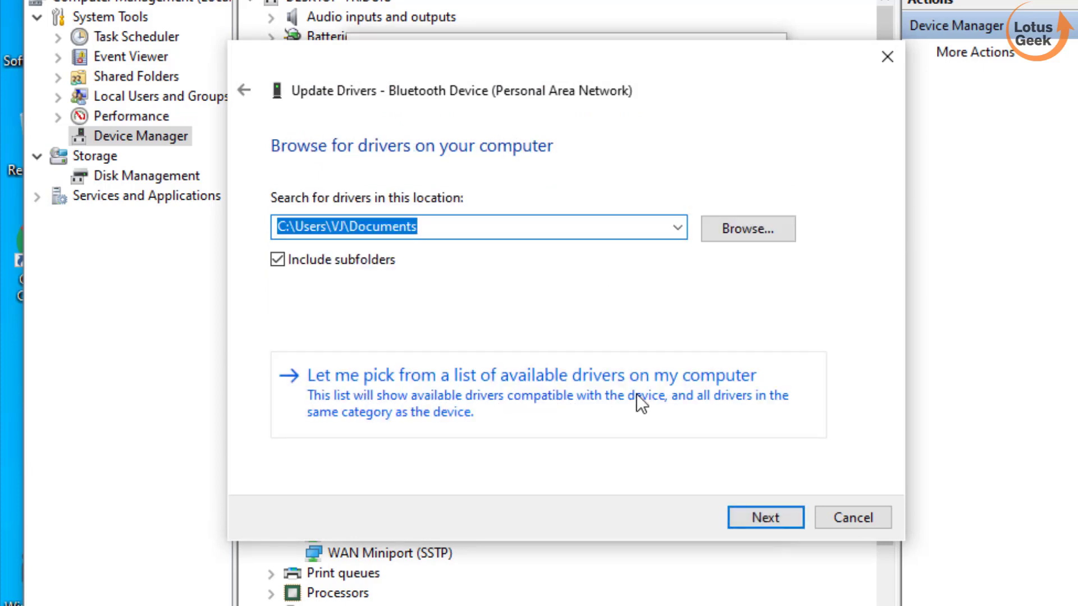
Install the Bluetooth Device (Personal Area Network) driver from the compatible drivers list.
left_click(525, 387)
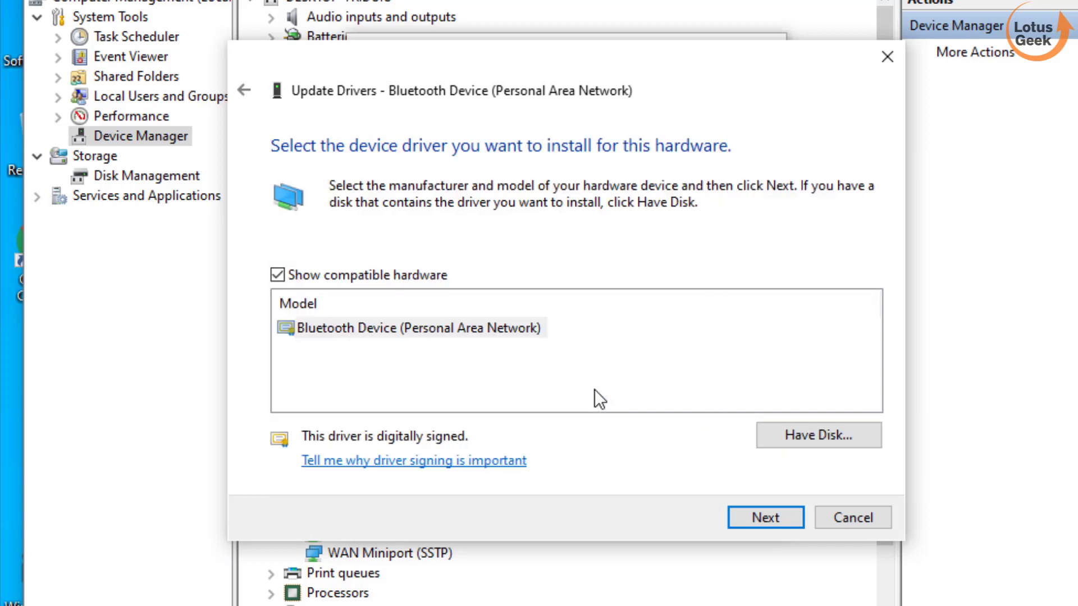
left_click(411, 327)
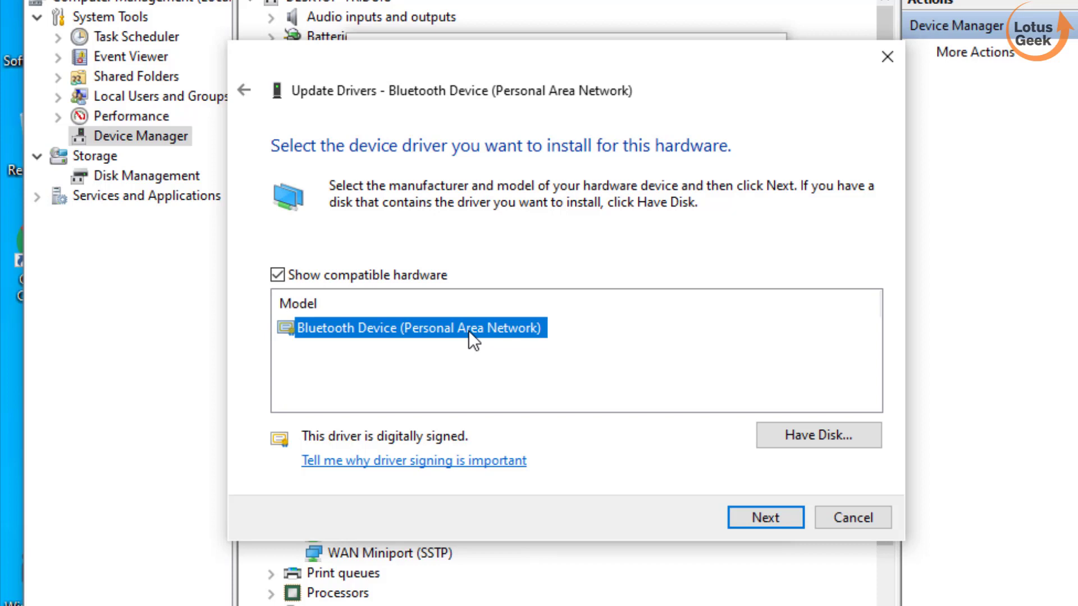
mouse_move(685, 350)
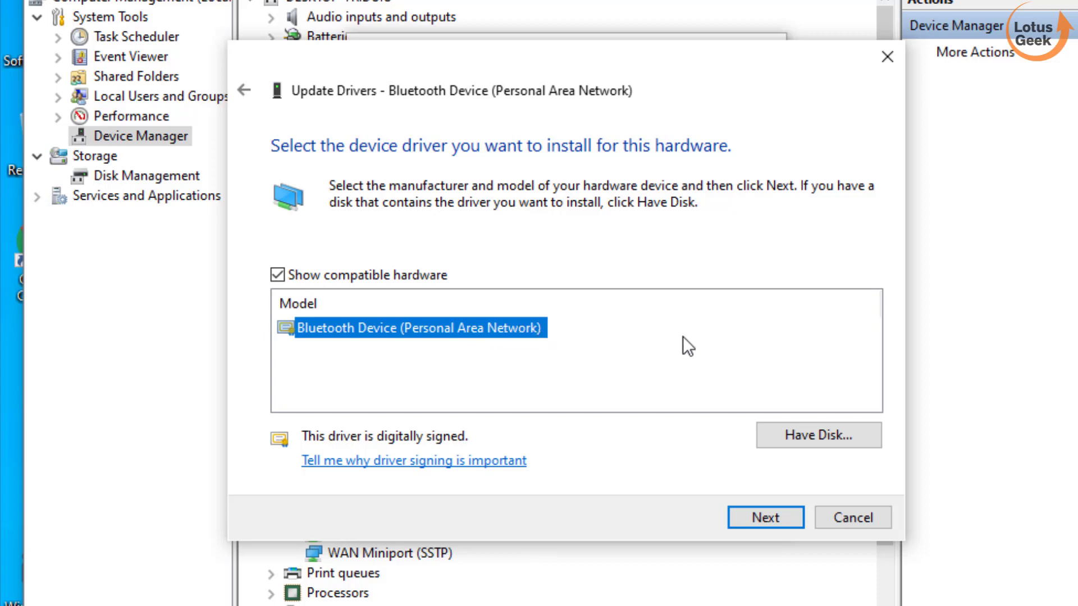
mouse_move(554, 329)
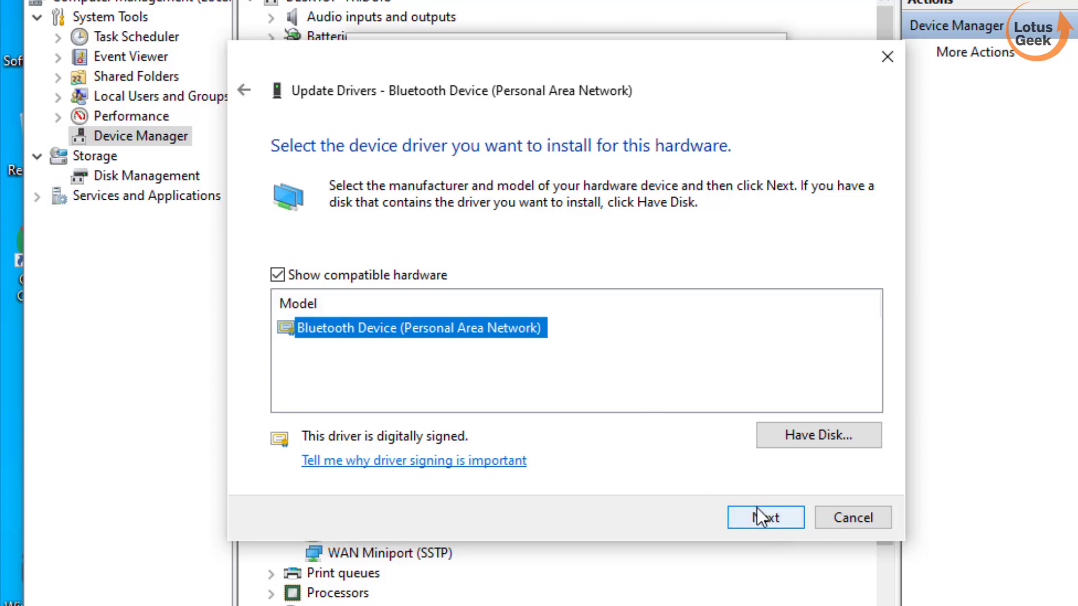
left_click(768, 517)
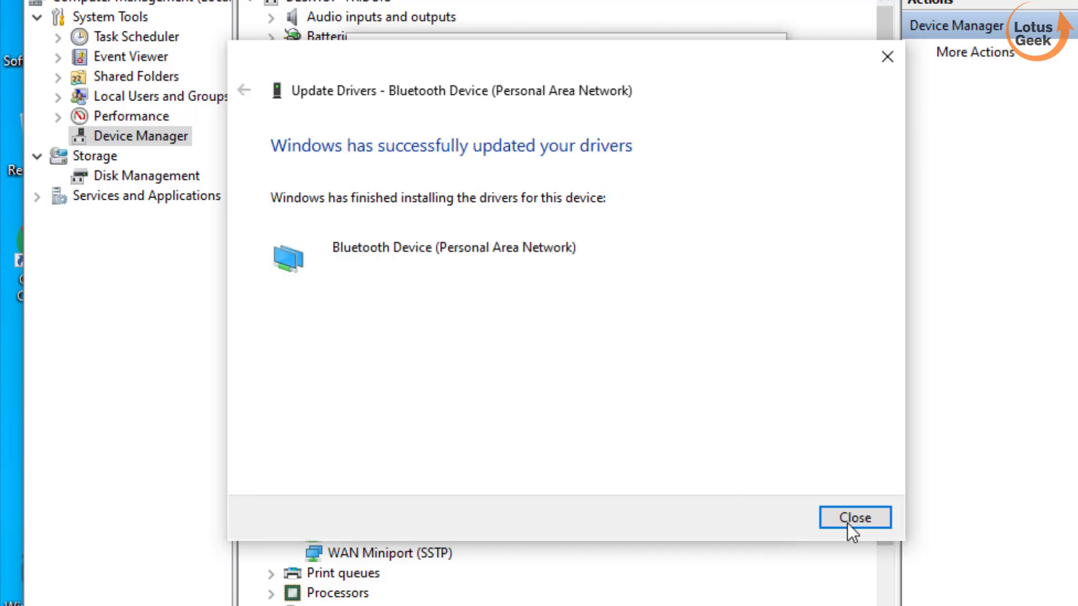
left_click(859, 517)
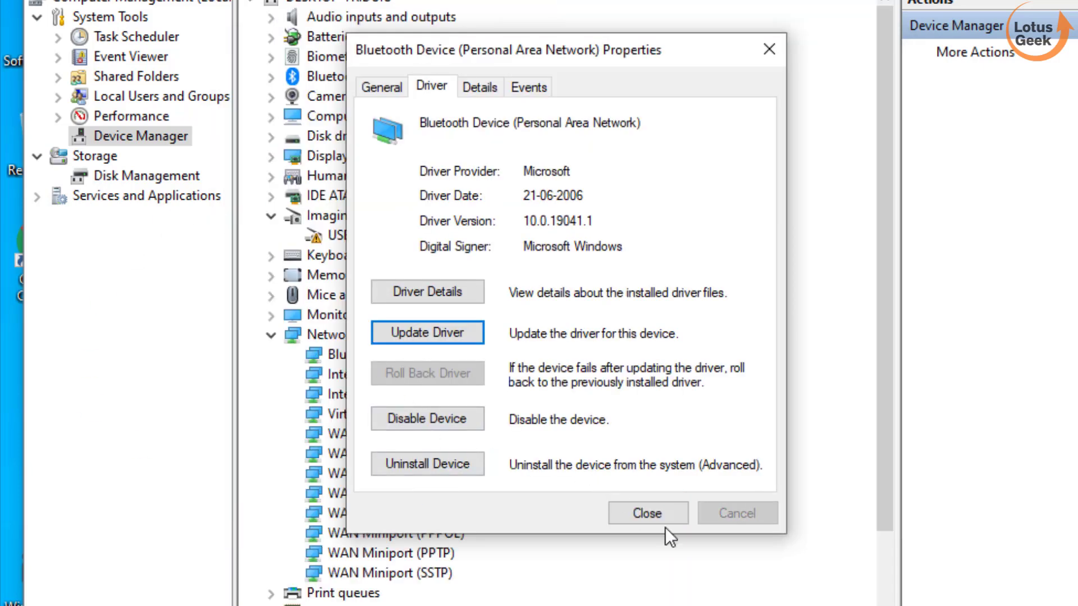
Close the Bluetooth device's properties, returning to the network adapters list.
left_click(647, 513)
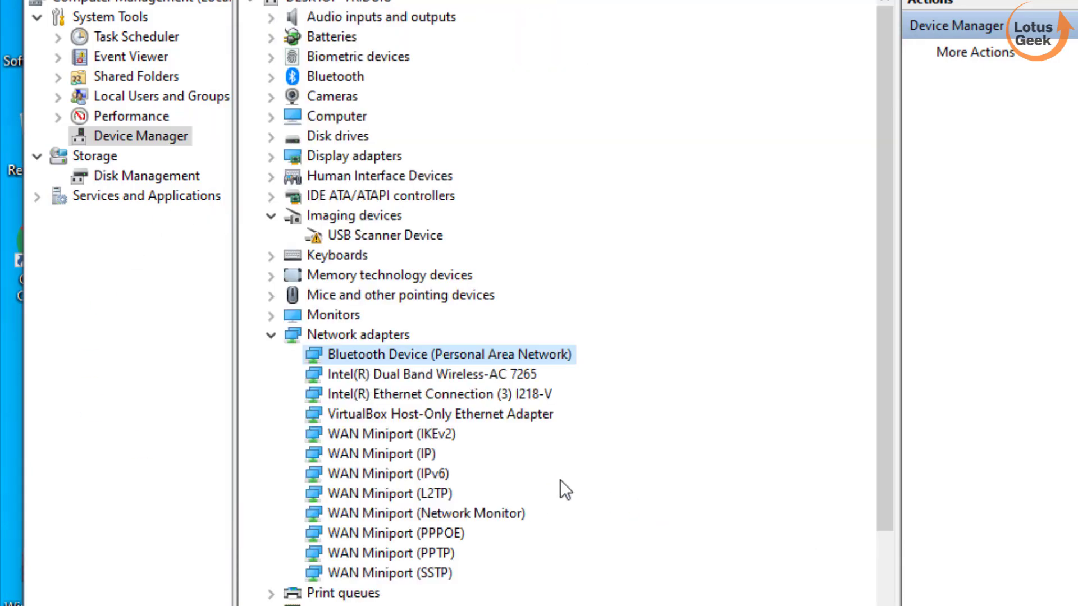
mouse_move(692, 350)
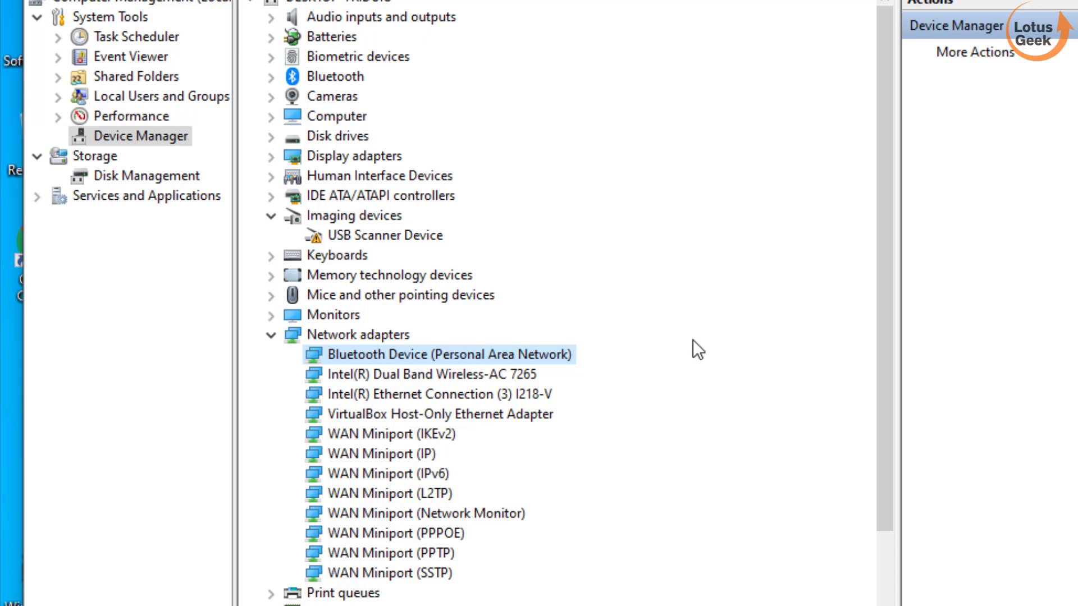
mouse_move(556, 361)
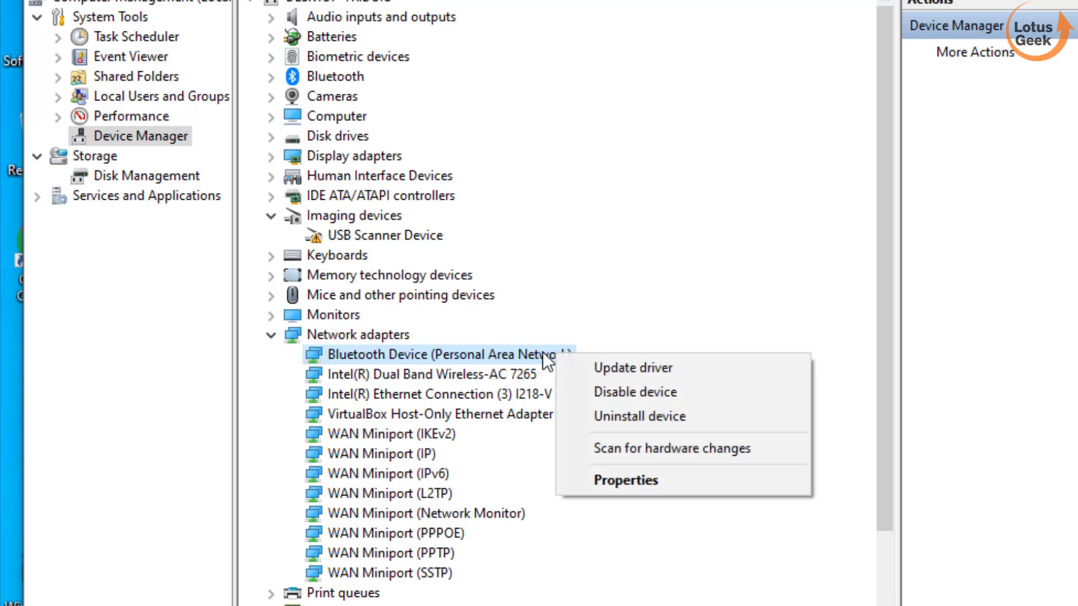
Reopen the Bluetooth device's properties and view its Driver information.
left_click(625, 480)
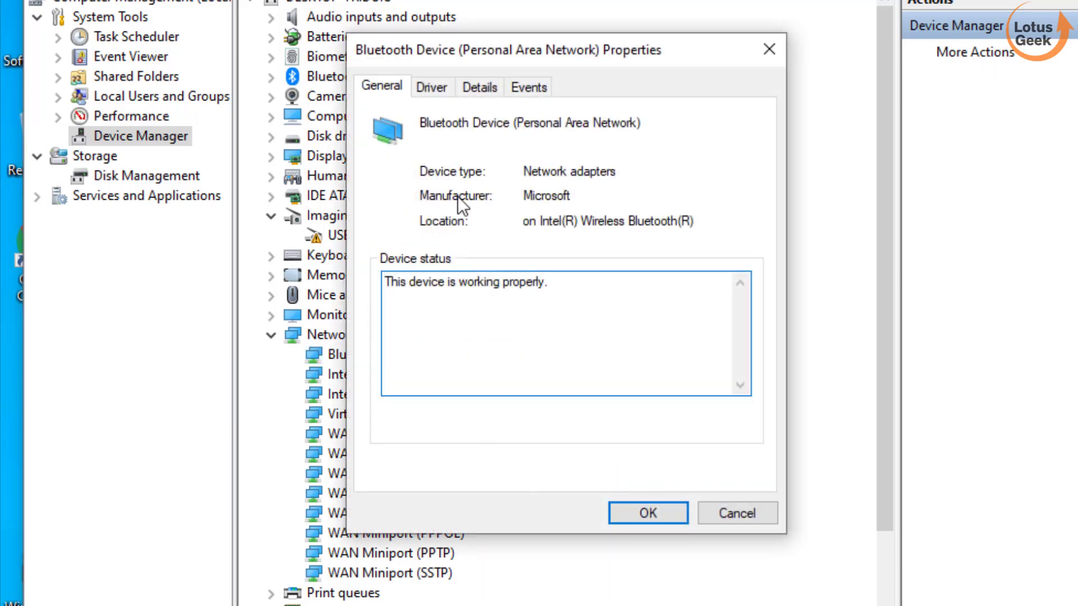
left_click(431, 87)
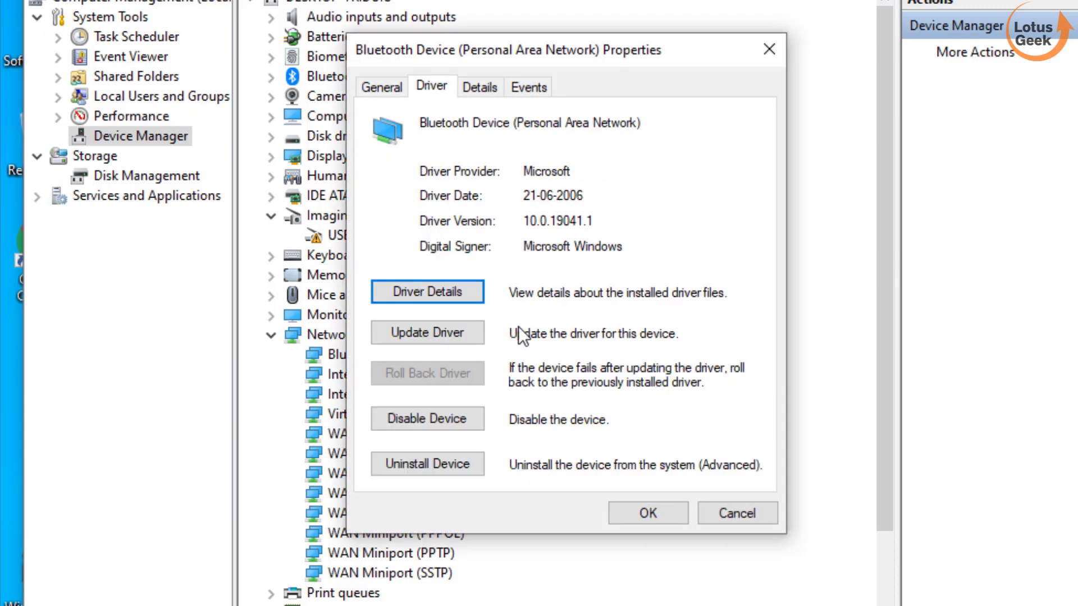
mouse_move(442, 379)
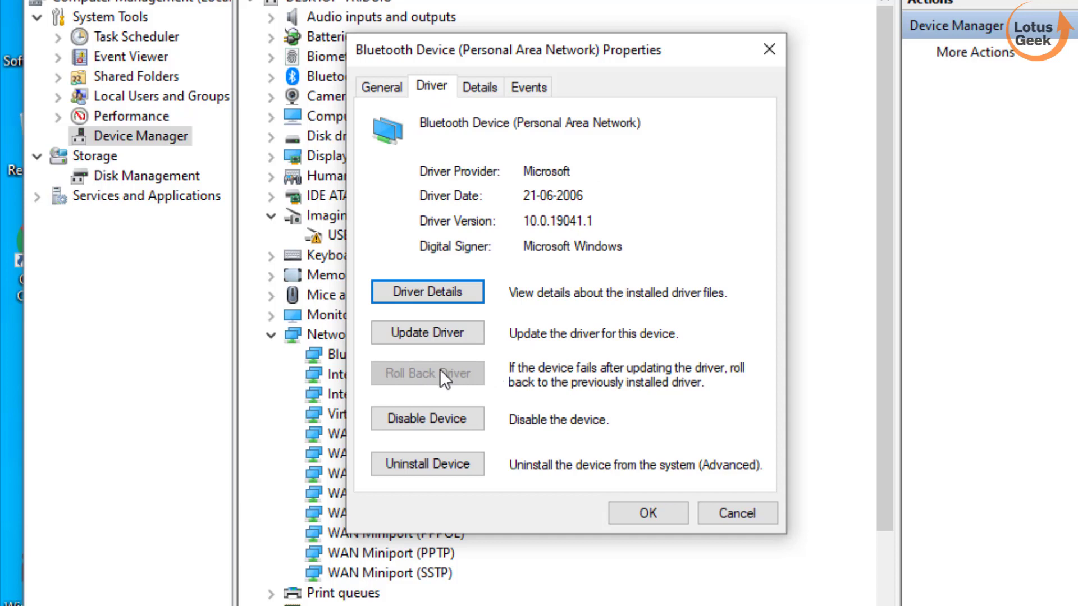
mouse_move(465, 398)
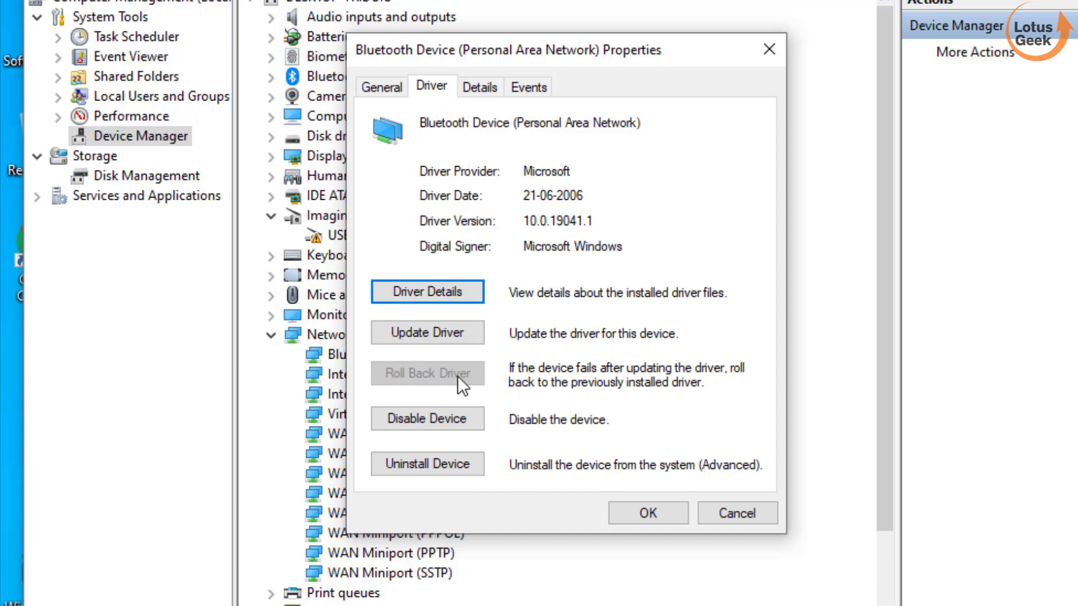
mouse_move(449, 382)
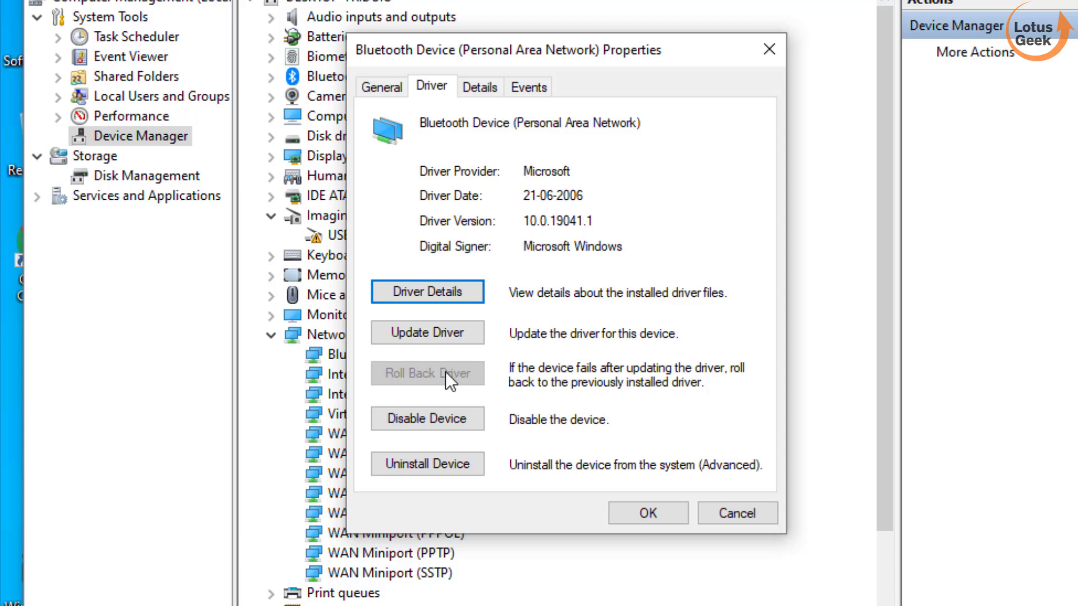
mouse_move(428, 377)
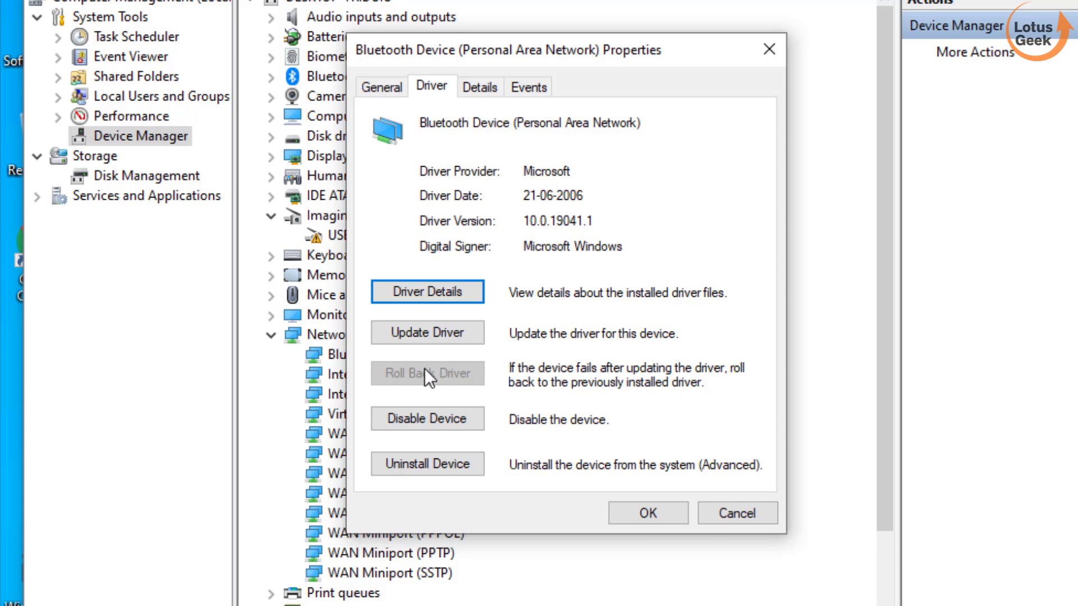
mouse_move(410, 397)
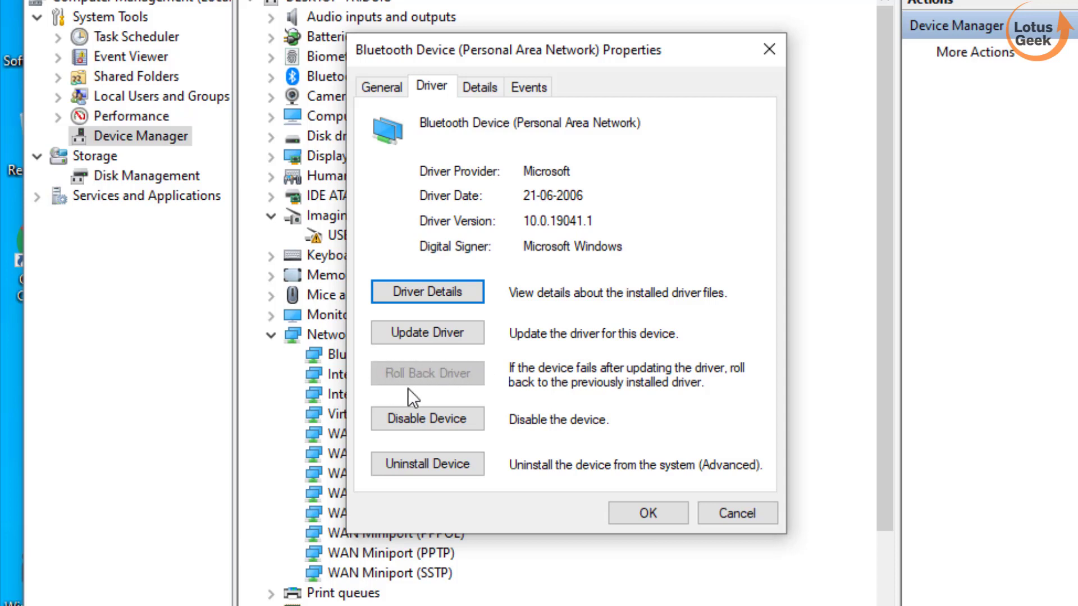
mouse_move(458, 396)
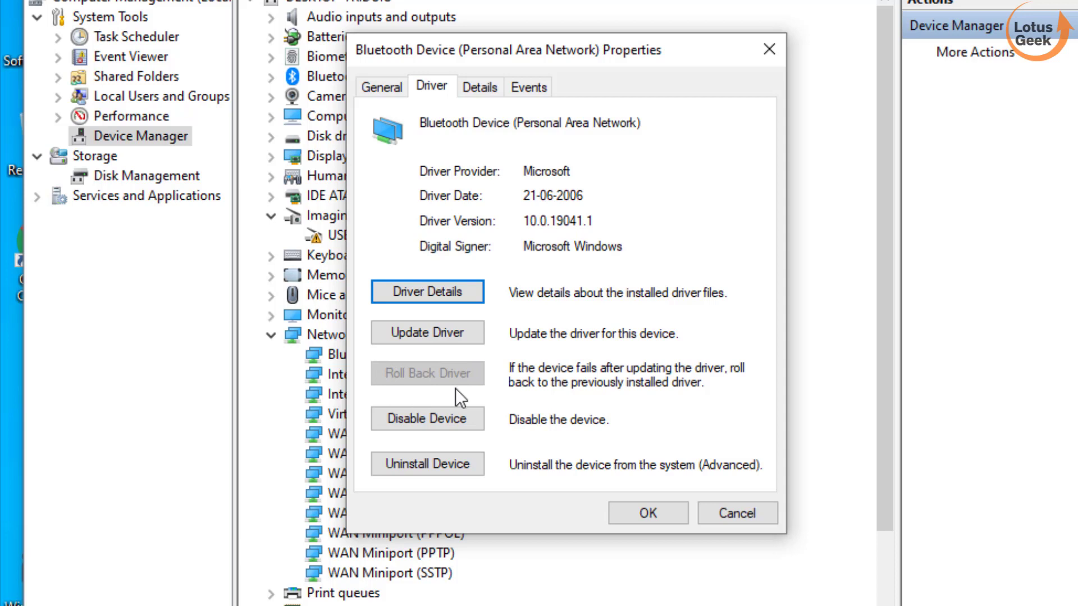
mouse_move(436, 377)
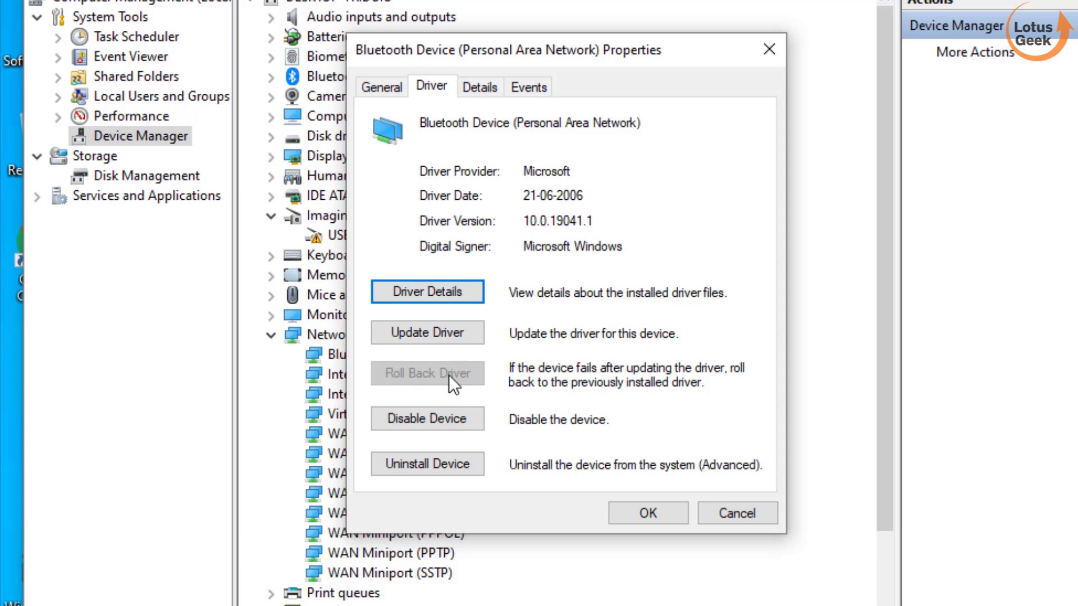
mouse_move(588, 444)
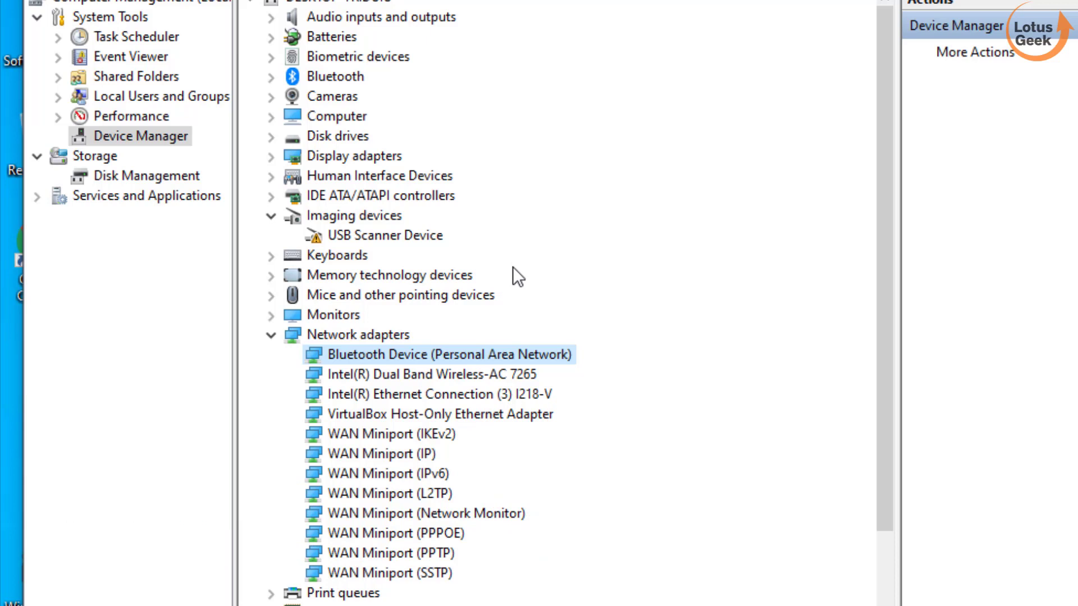
mouse_move(503, 254)
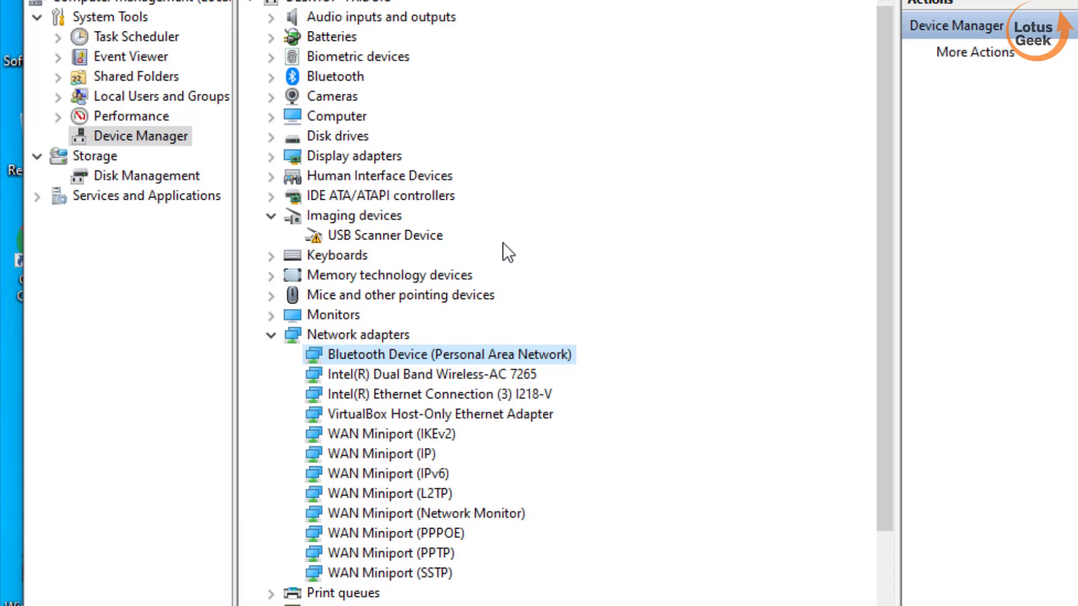
mouse_move(435, 245)
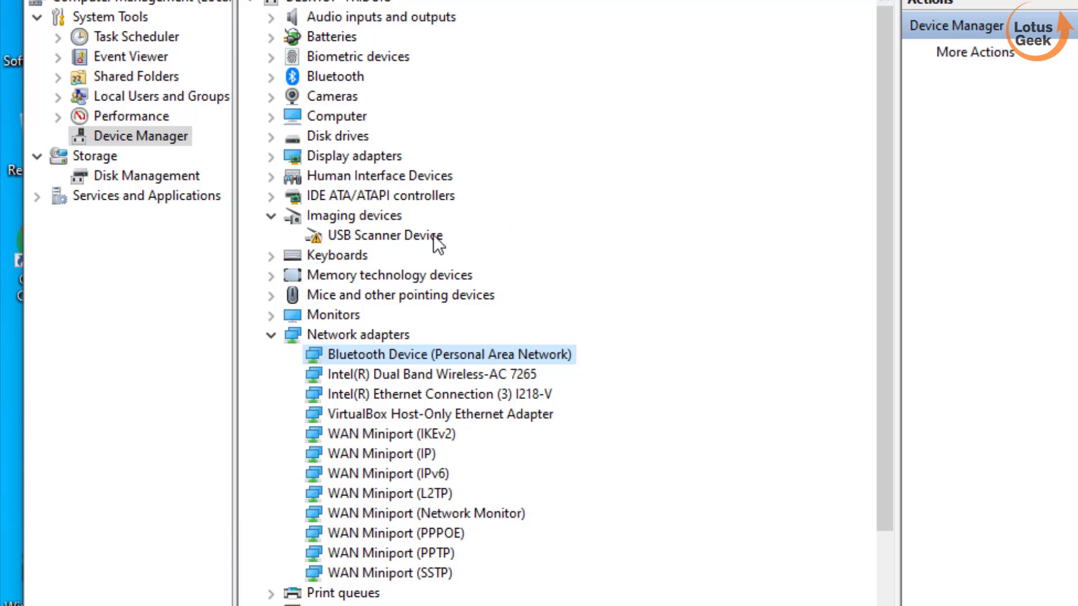
Uninstall the warning-flagged USB Scanner Device and close Computer Management.
left_click(382, 236)
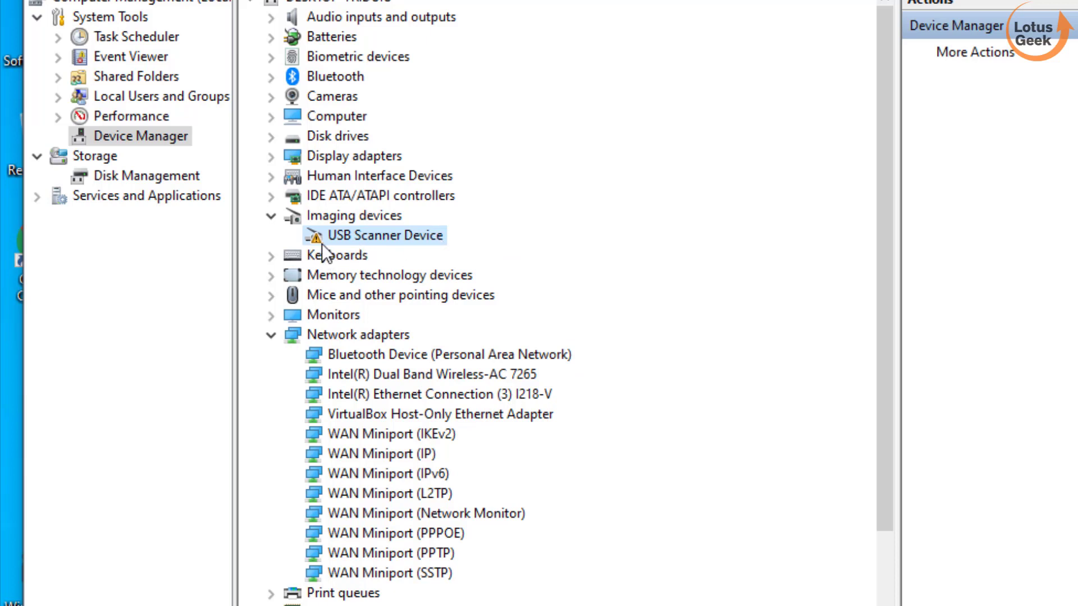
mouse_move(426, 242)
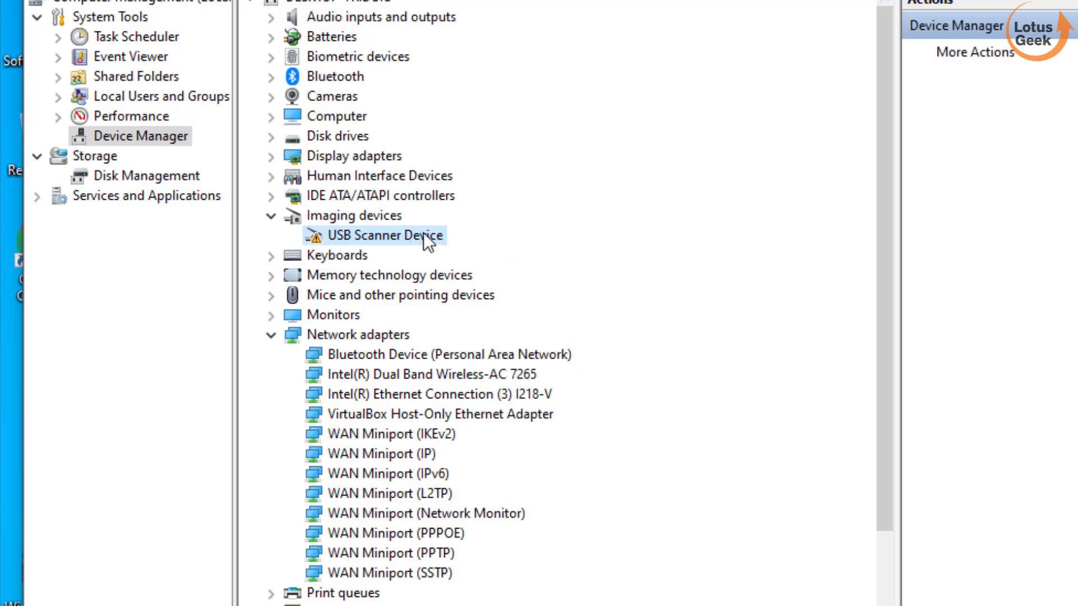
right_click(380, 235)
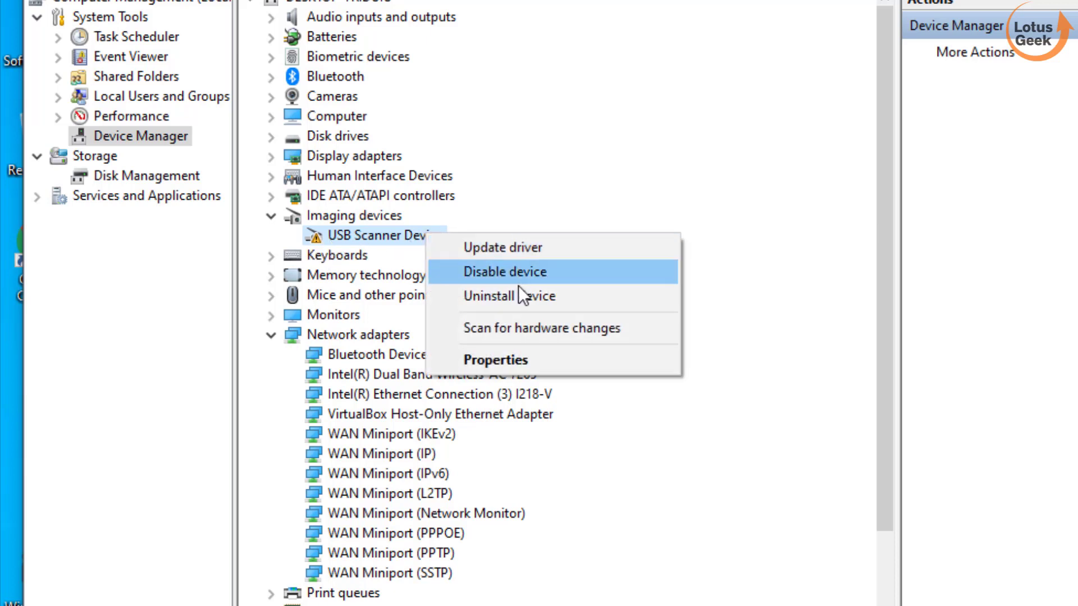
left_click(489, 297)
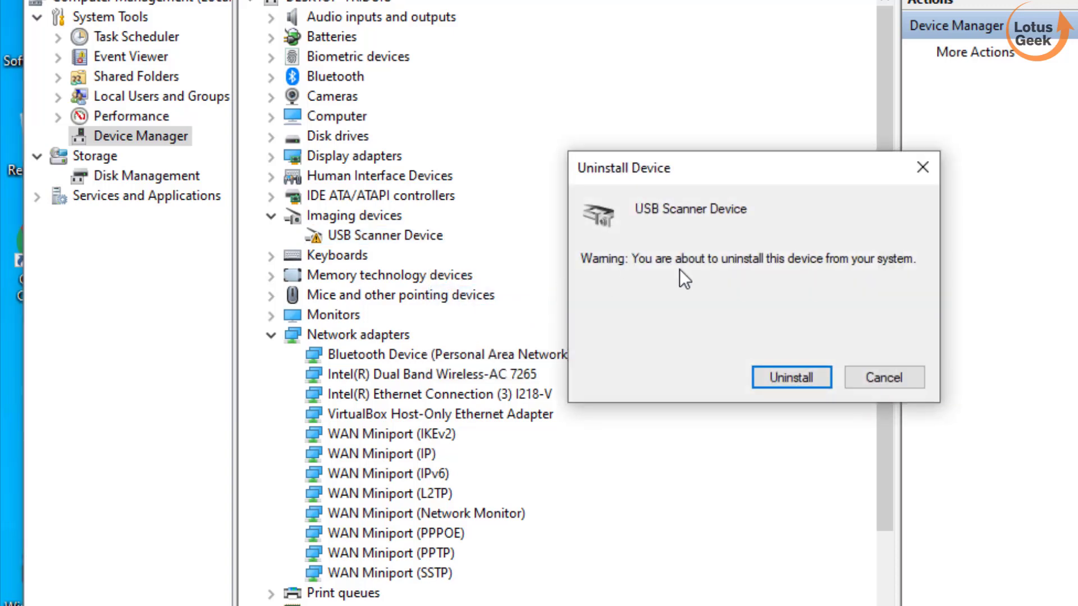
left_click(790, 377)
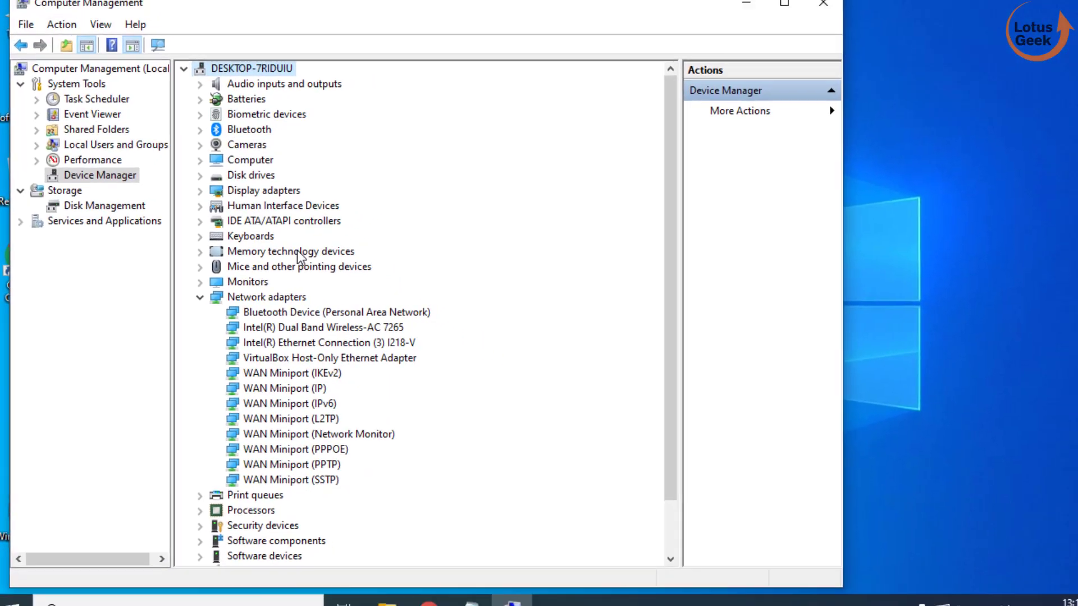
left_click(817, 5)
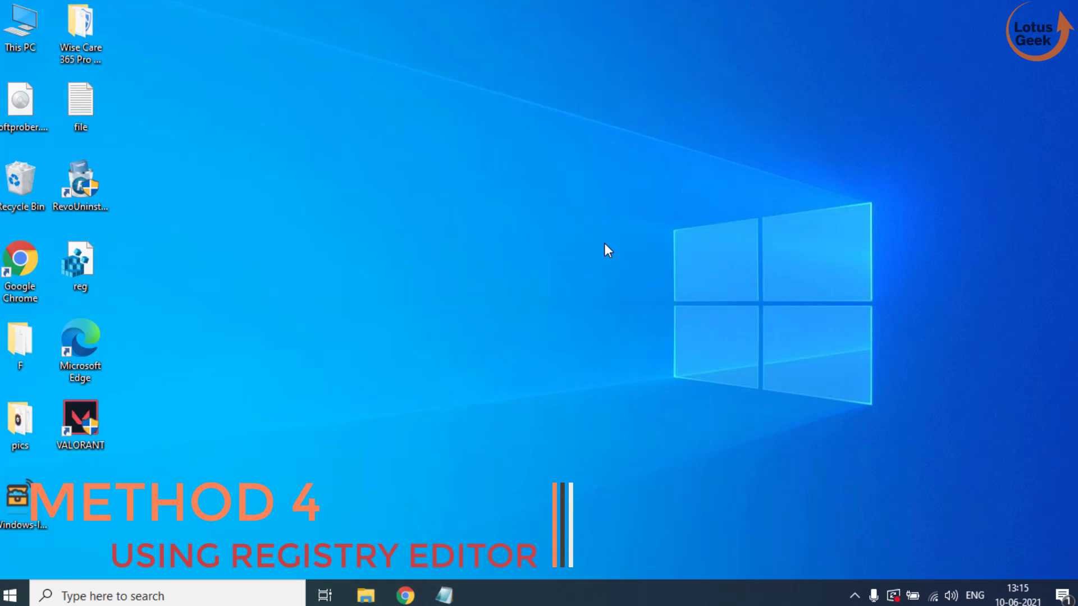
Launch regedit via Start search and allow Registry Editor to make changes.
left_click(9, 594)
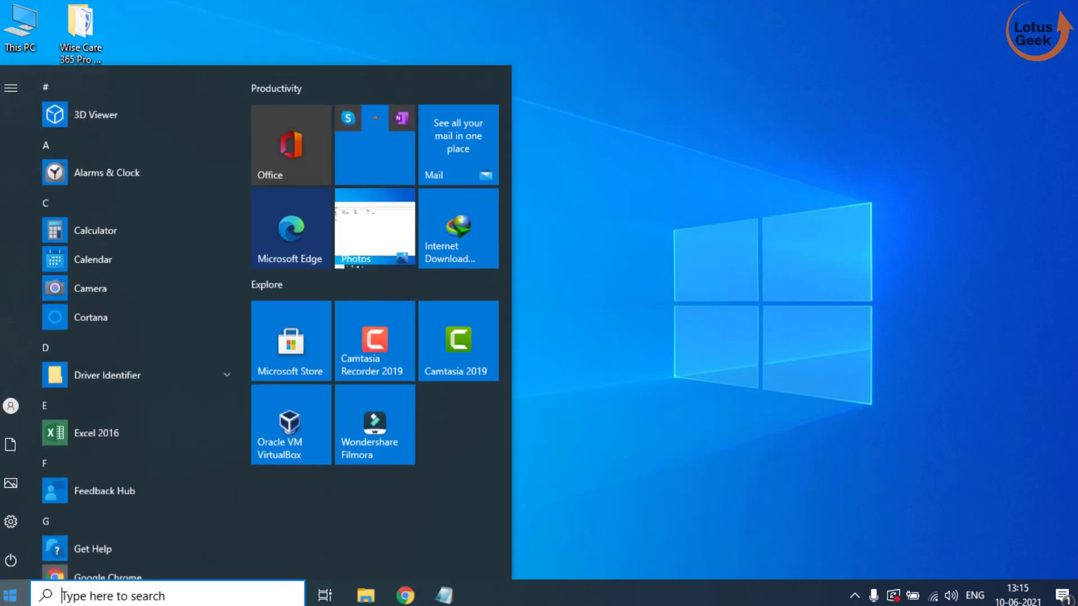
type("run")
type("rege")
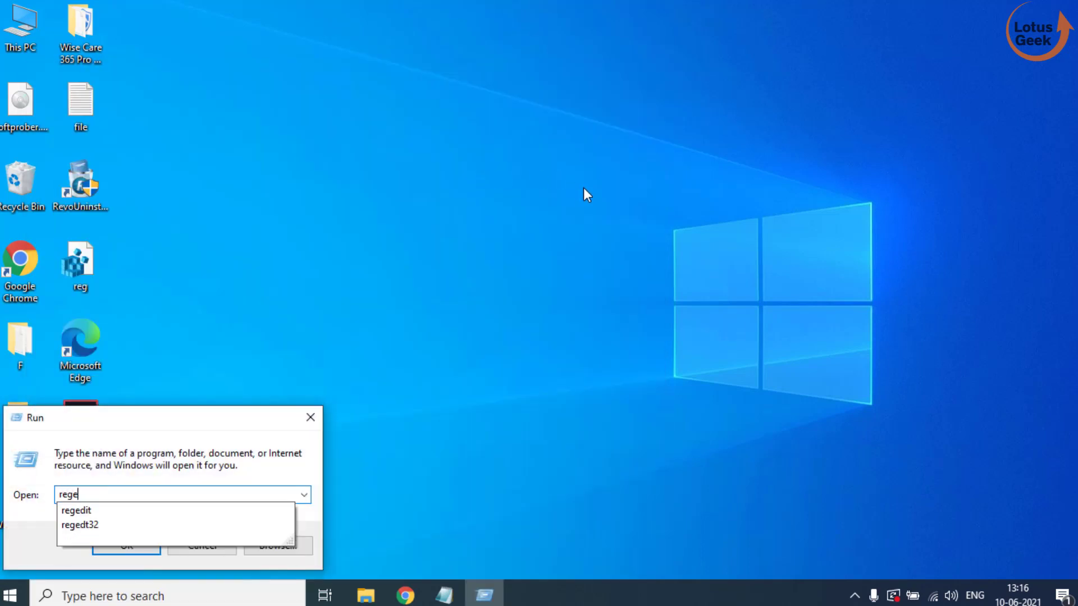
left_click(76, 510)
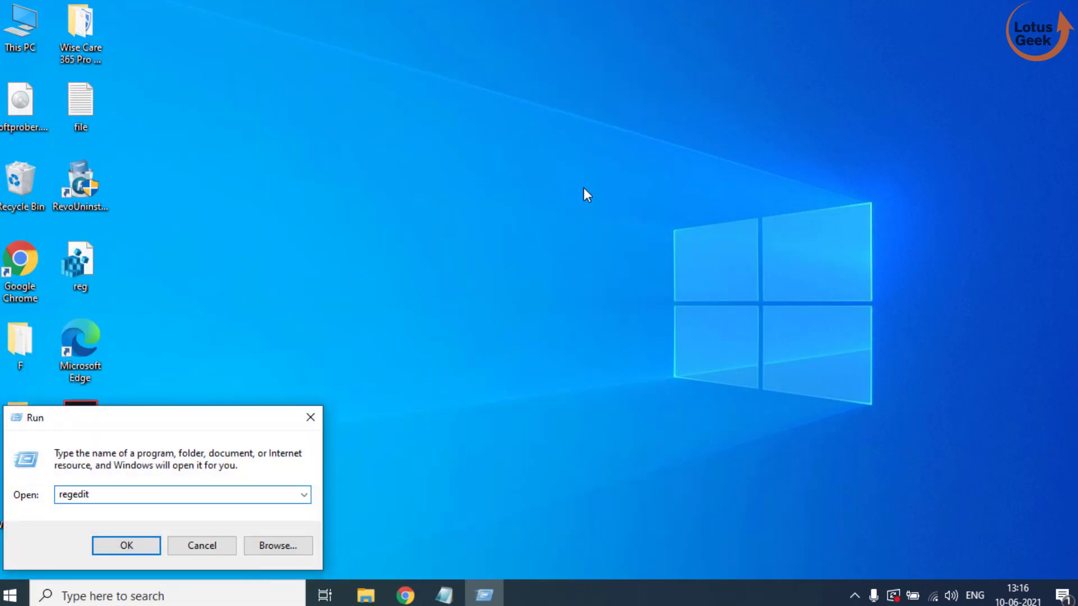
left_click(126, 545)
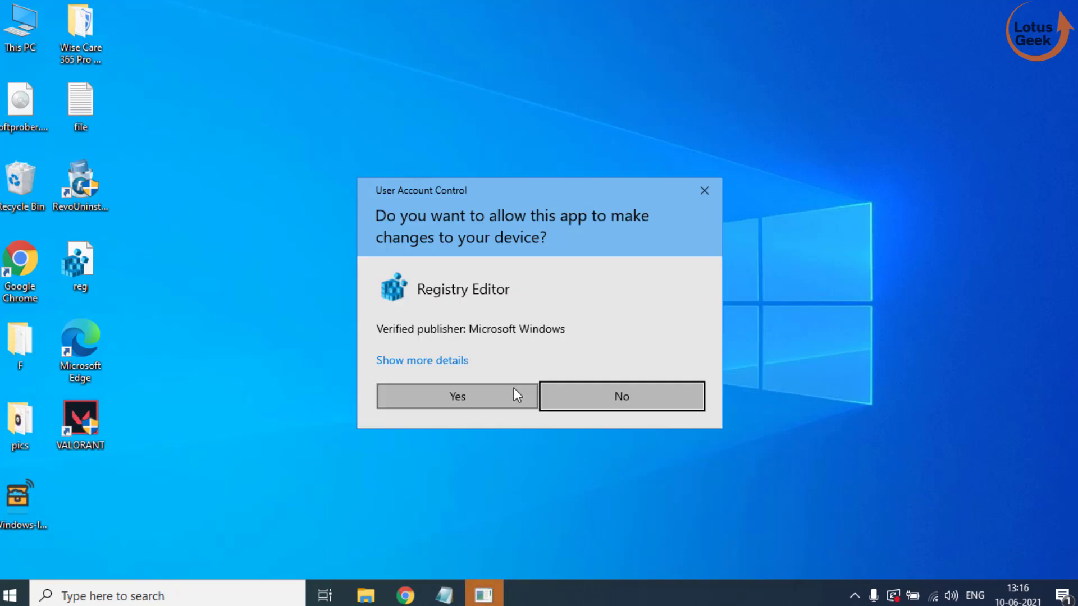
left_click(457, 396)
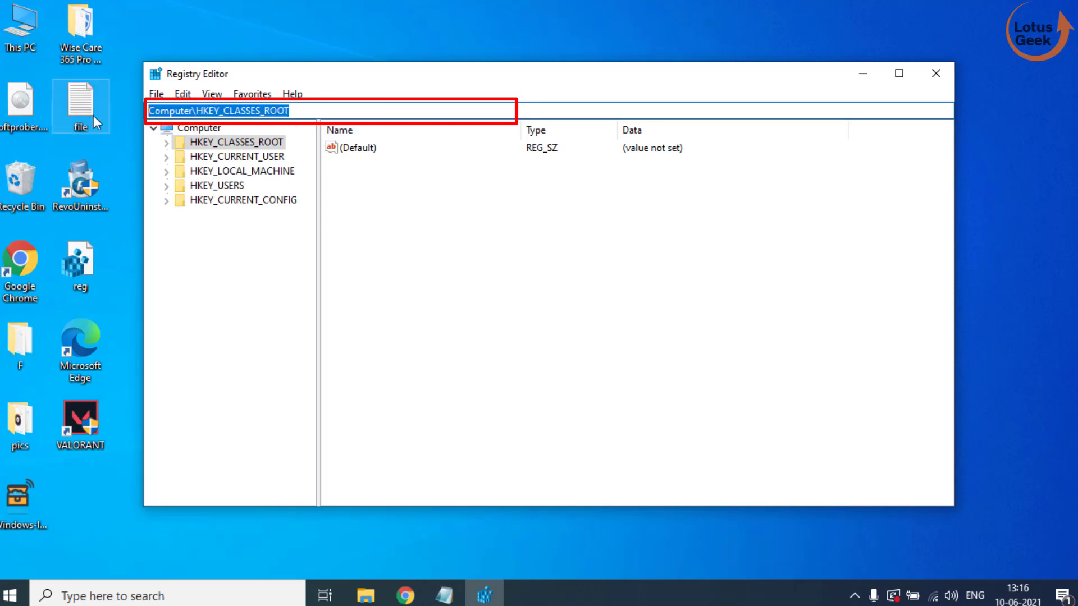
Go to HKLM\SYSTEM\CurrentControlSet\Control\Network, delete the config value and close the editor.
type("Computer\\HKEY_LOCAL_MACHINE\\SYSTEM\\CurrentControlSet\\Control\\Network")
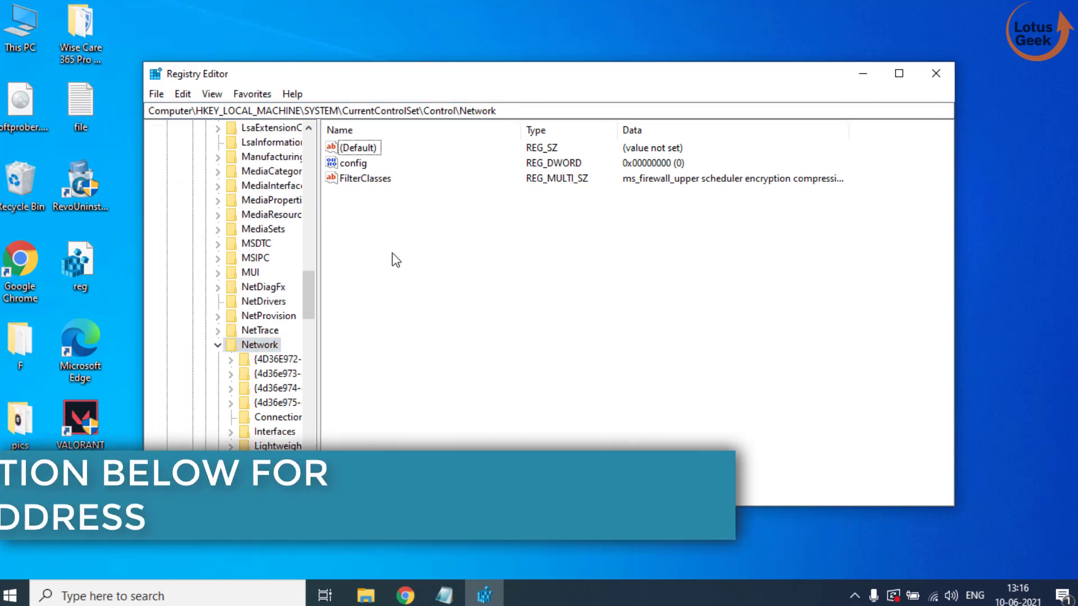
left_click(350, 162)
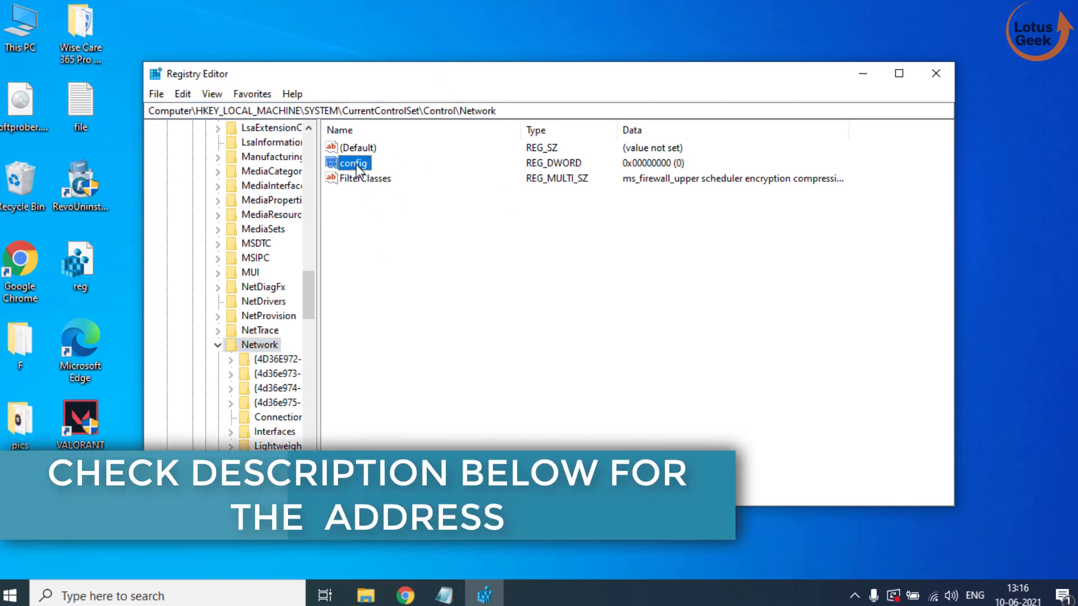
right_click(352, 164)
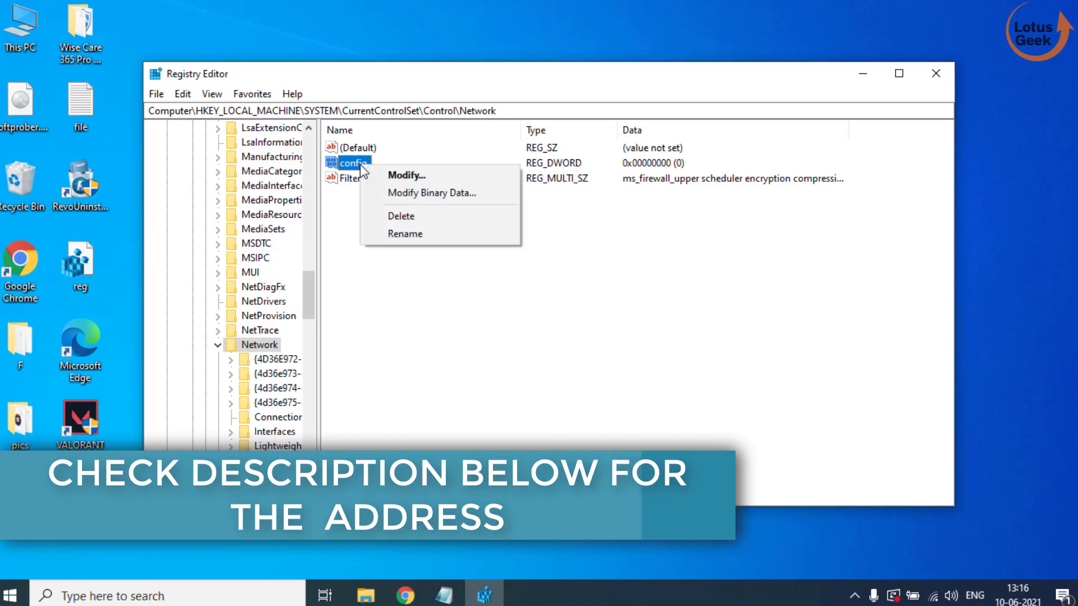
left_click(400, 216)
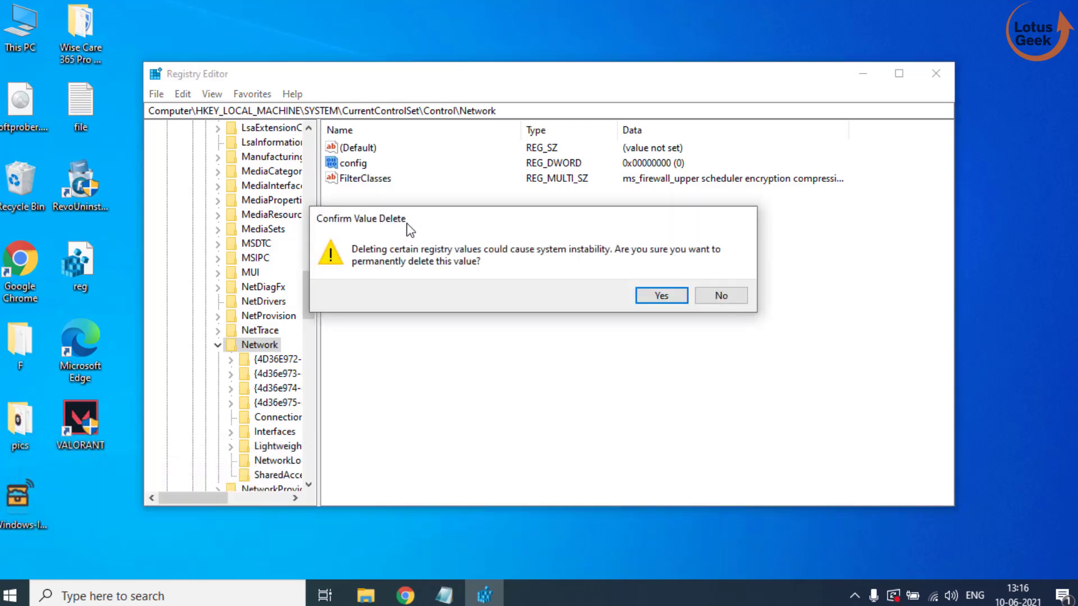
left_click(660, 296)
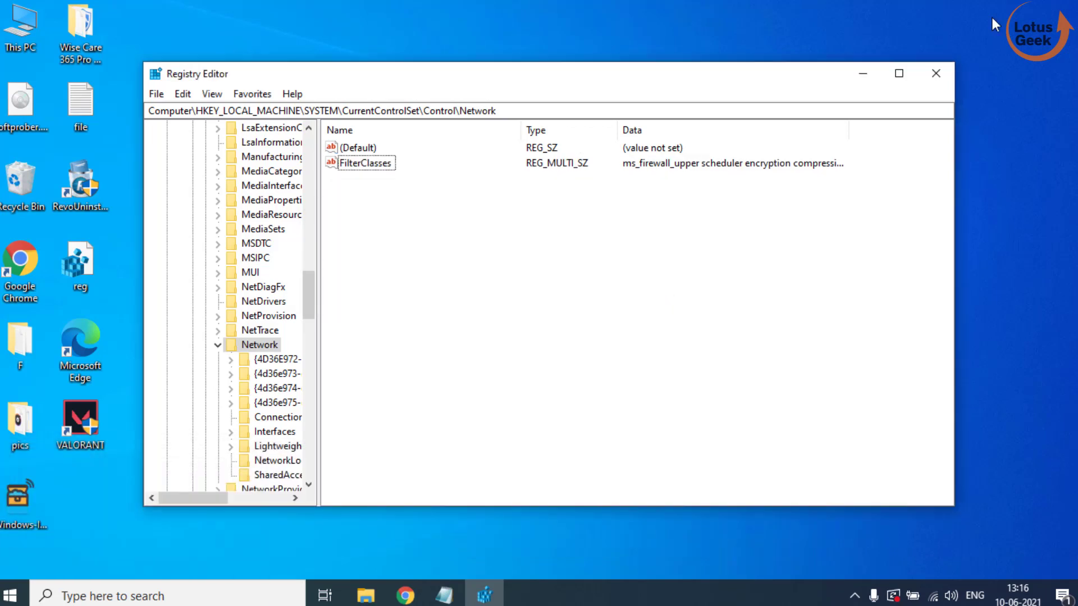
left_click(935, 74)
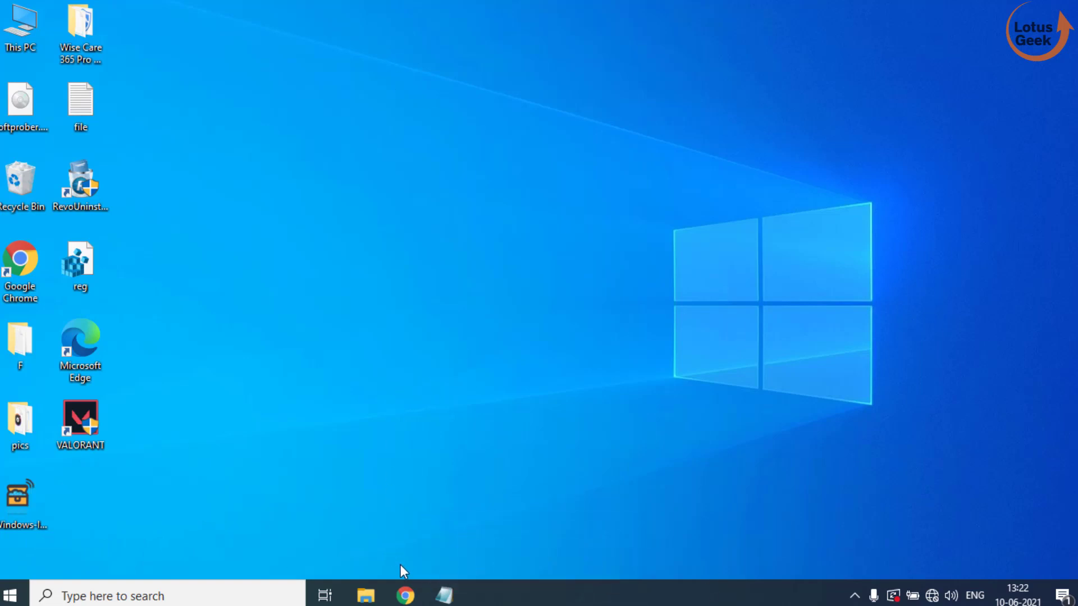
Search driveridentifier in Chrome, download the installer and save it to the desktop.
left_click(401, 596)
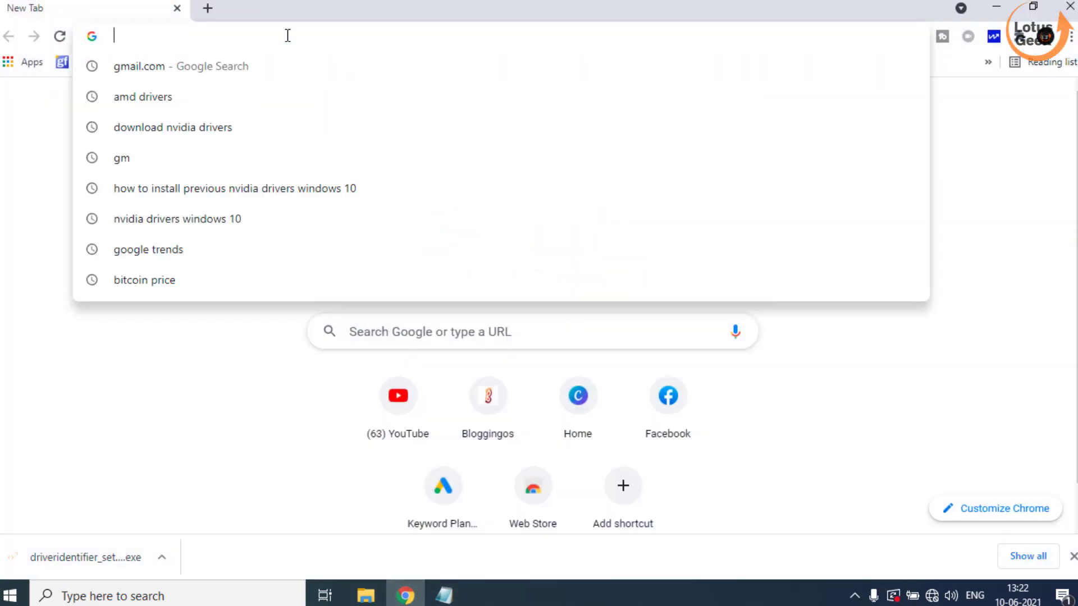
type("driveridentifier.com")
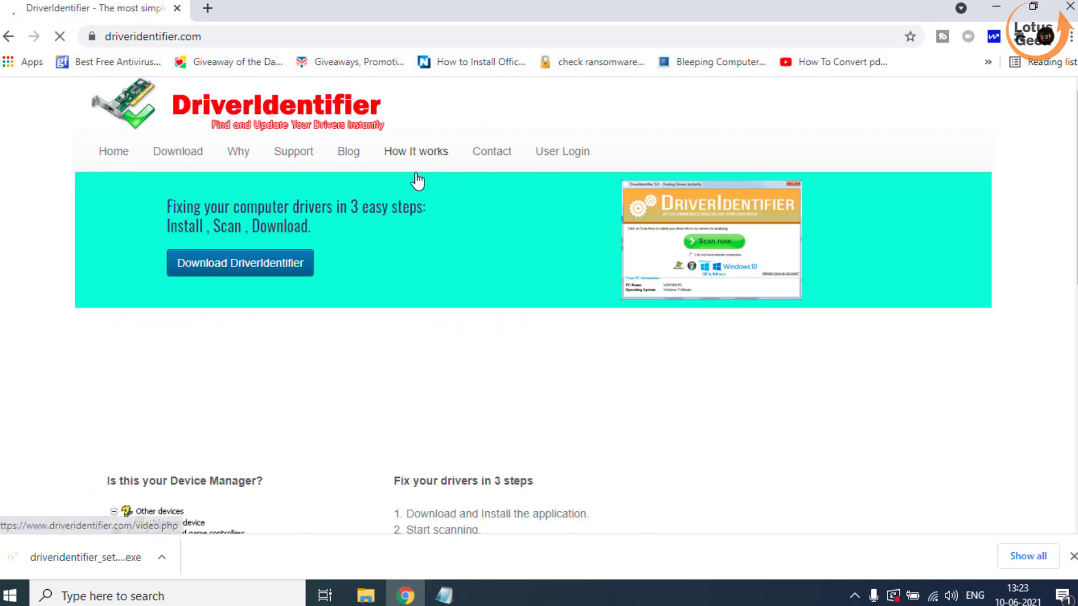
scroll("down", 3)
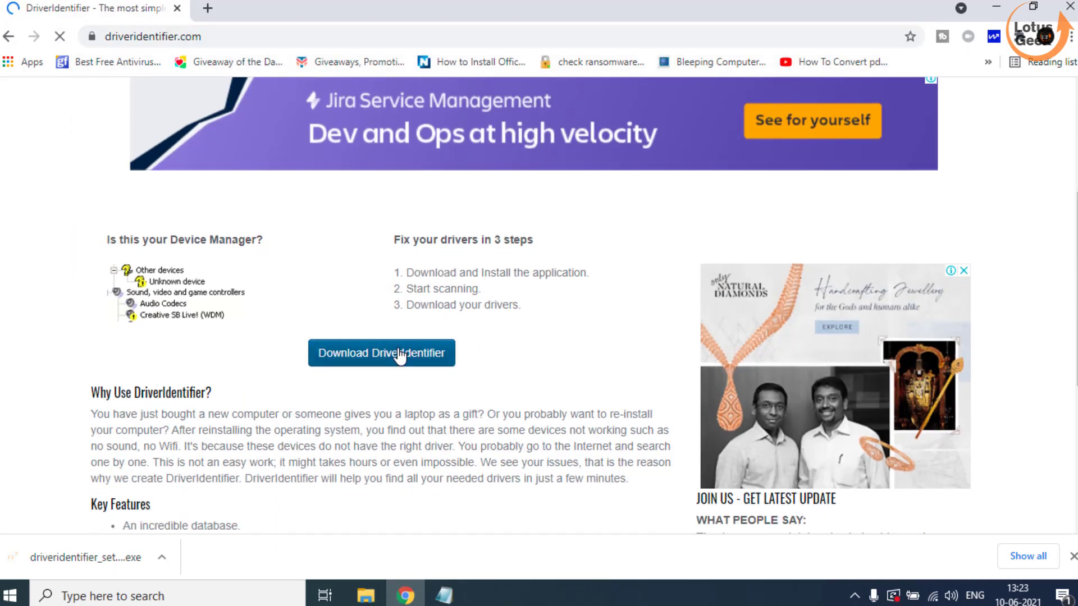
left_click(381, 352)
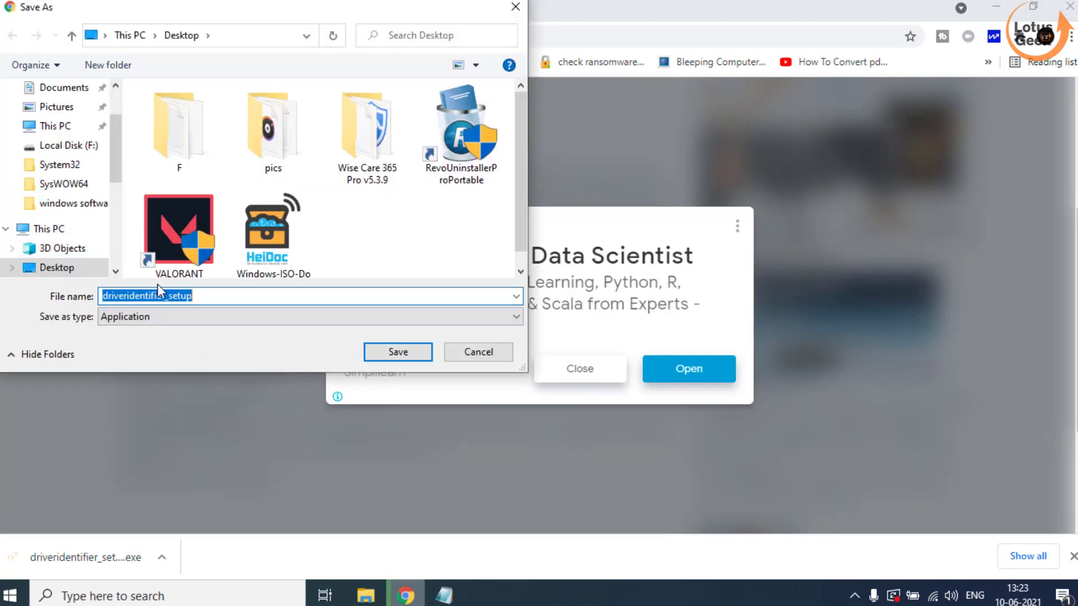
left_click(397, 352)
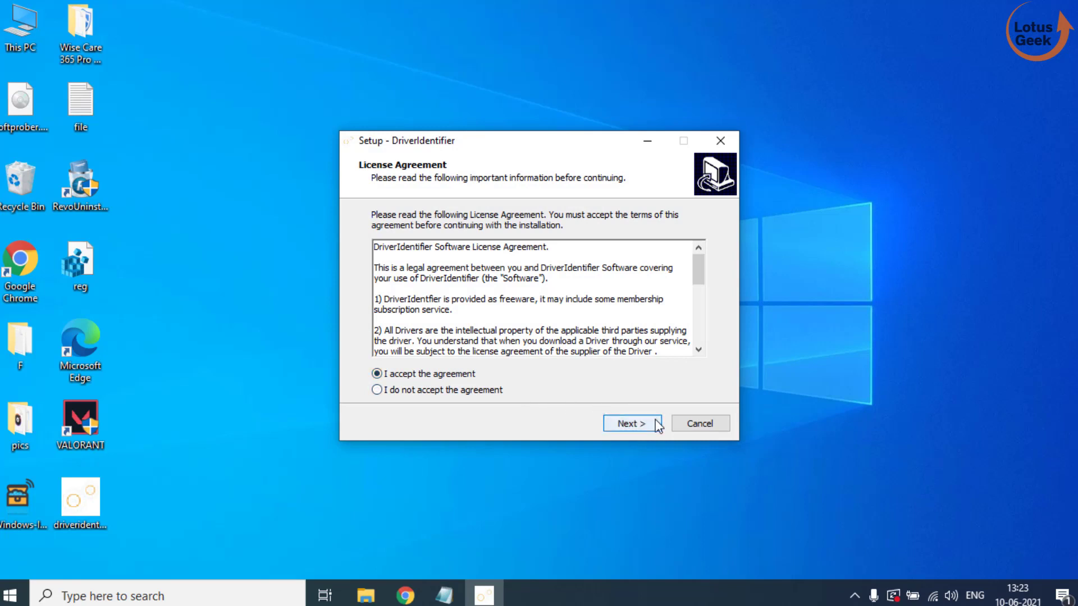
Accept the license, finish setup launching DriverIdentifier, and run Scan now.
left_click(632, 423)
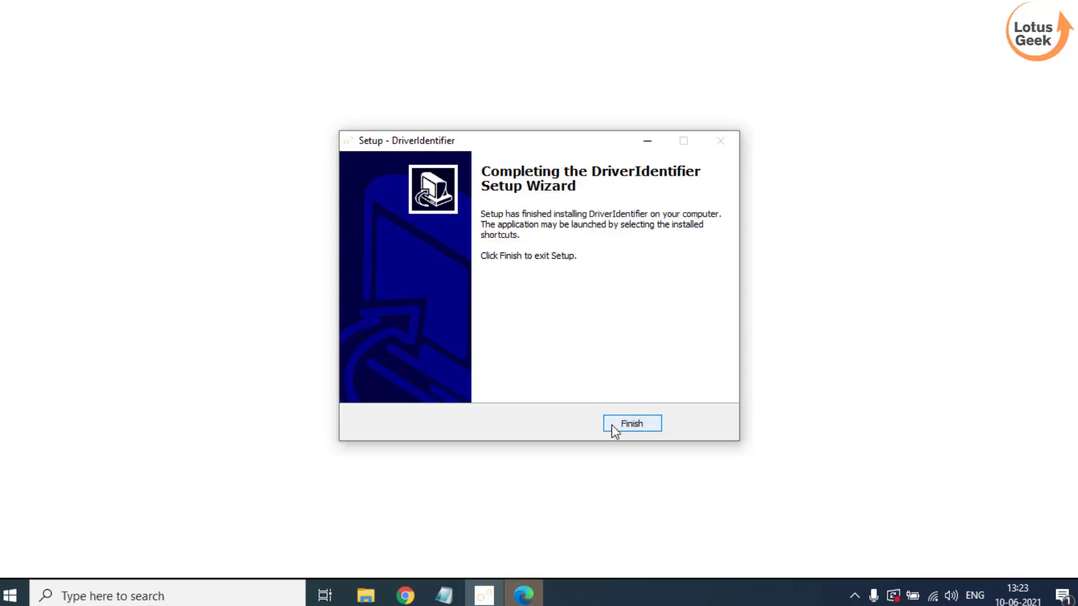
left_click(631, 423)
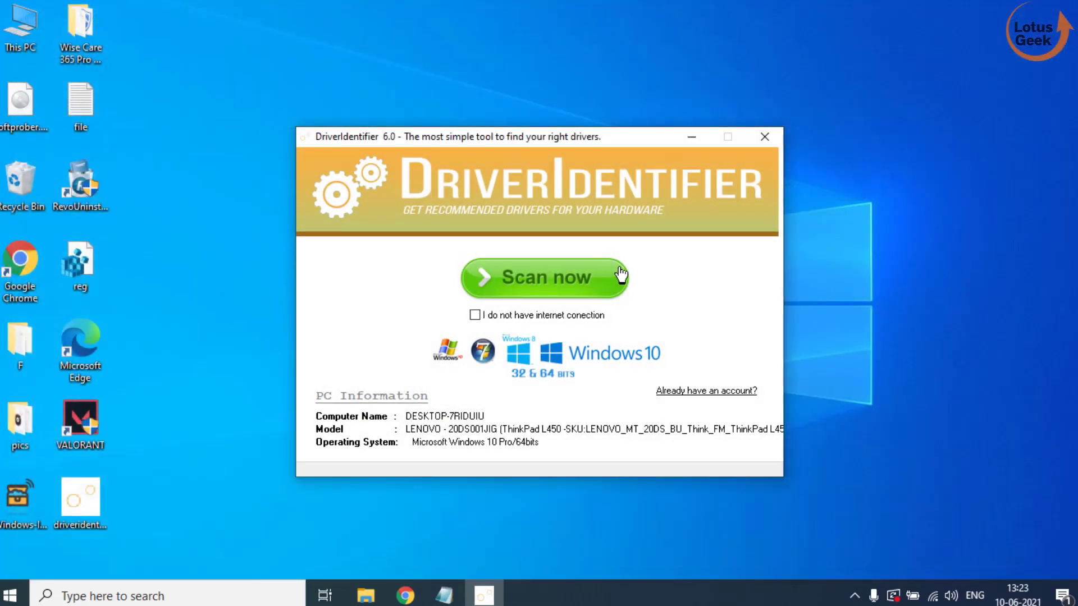
mouse_move(533, 285)
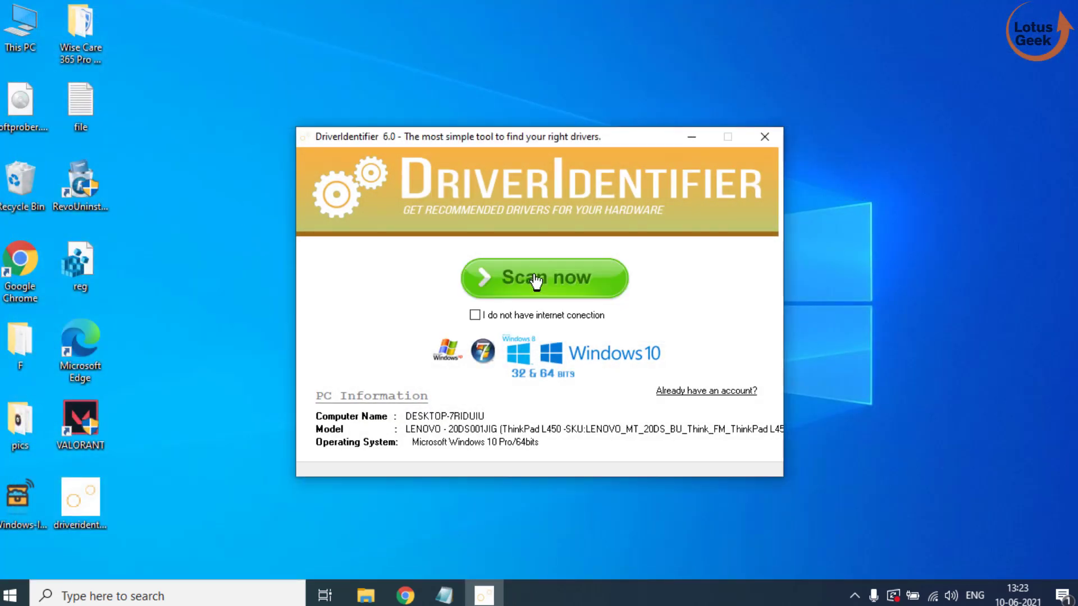
left_click(542, 279)
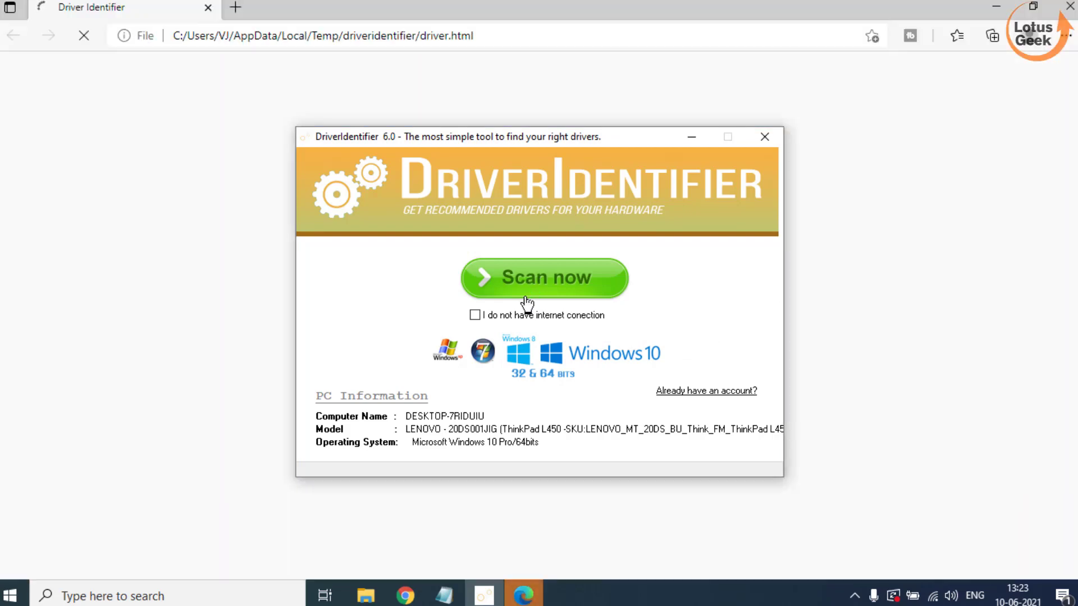
Load the scan results and reach the Display section listing Intel(R) HD Graphics 5500 for update.
left_click(544, 279)
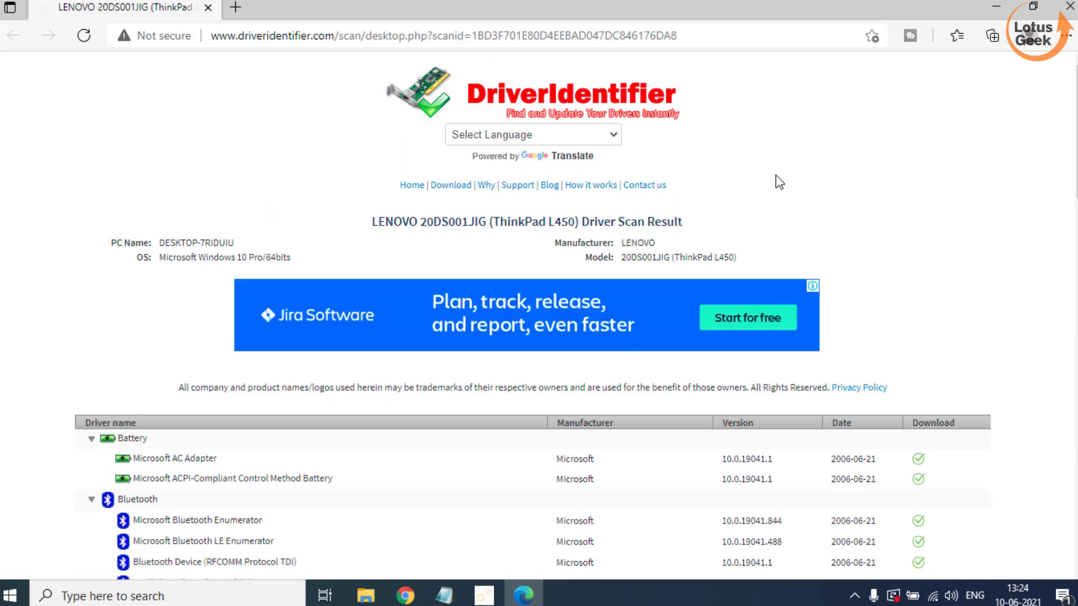
scroll("down", 3)
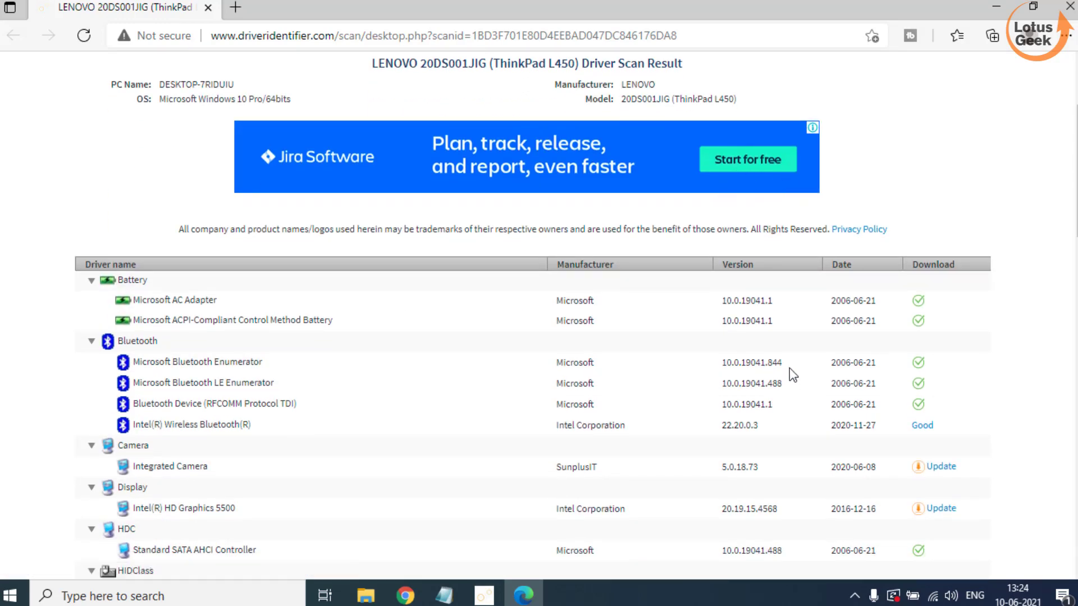
scroll("down", 3)
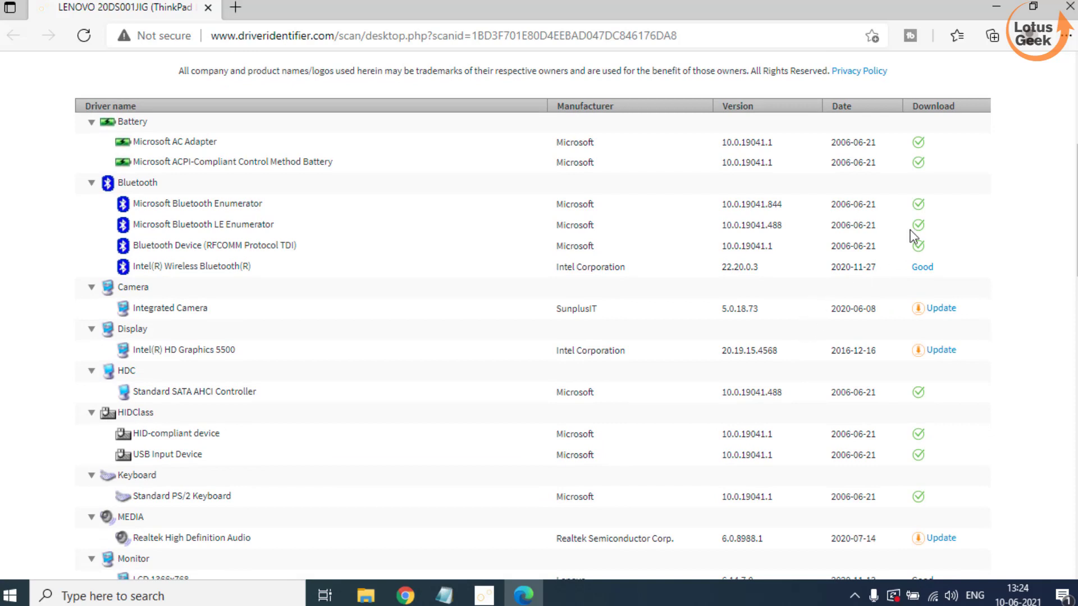
scroll("down", 3)
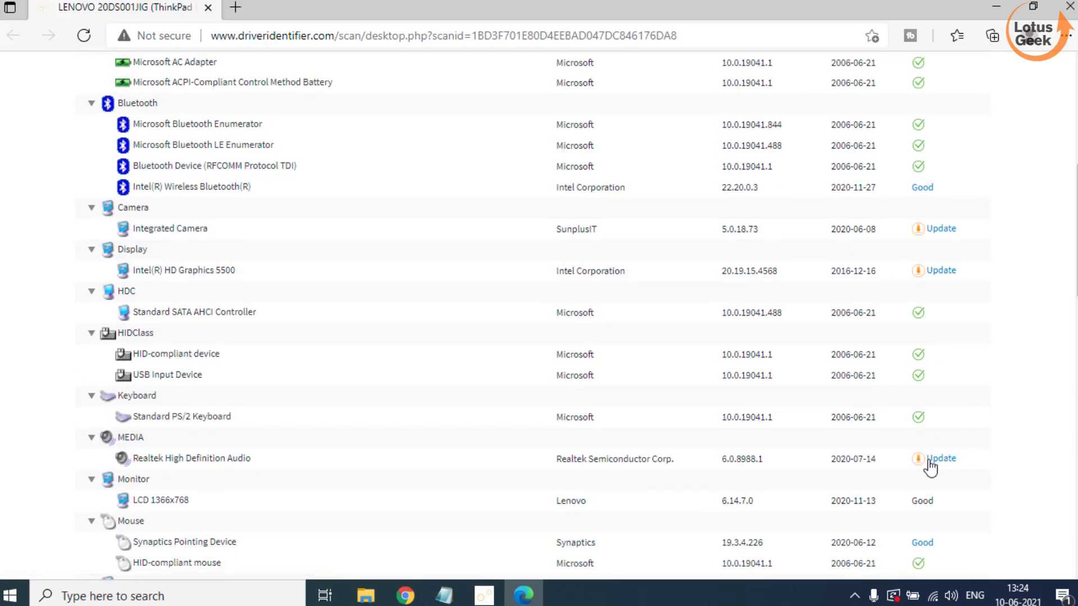
mouse_move(472, 259)
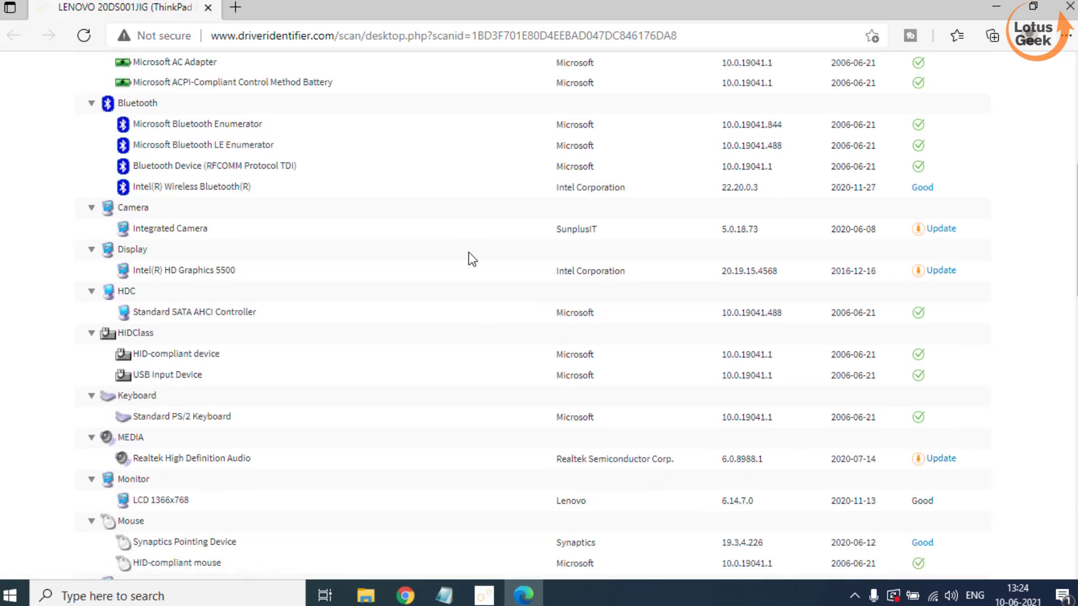
mouse_move(259, 280)
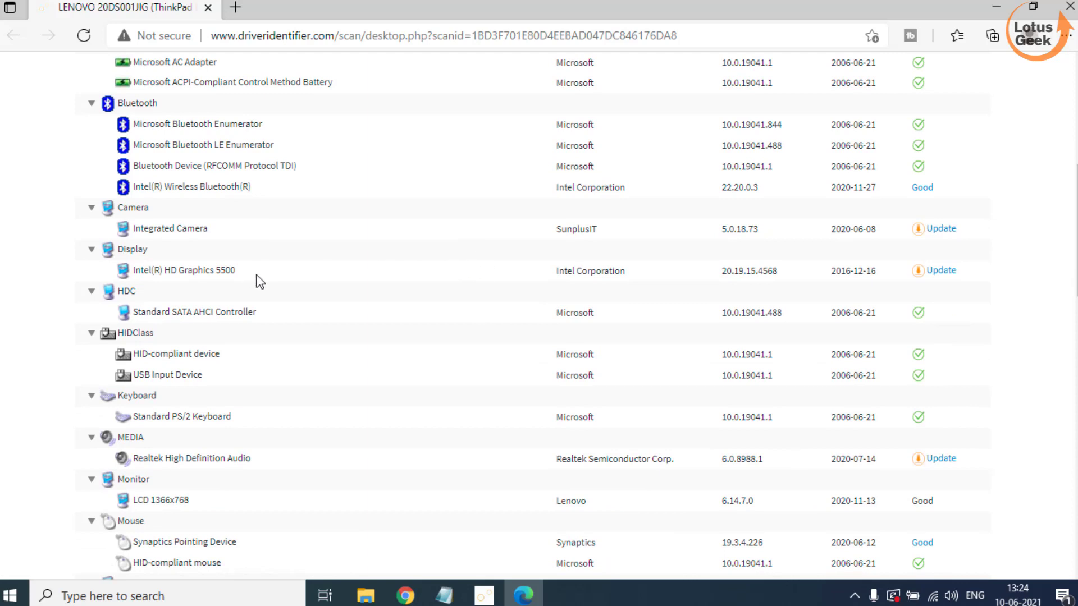
mouse_move(950, 276)
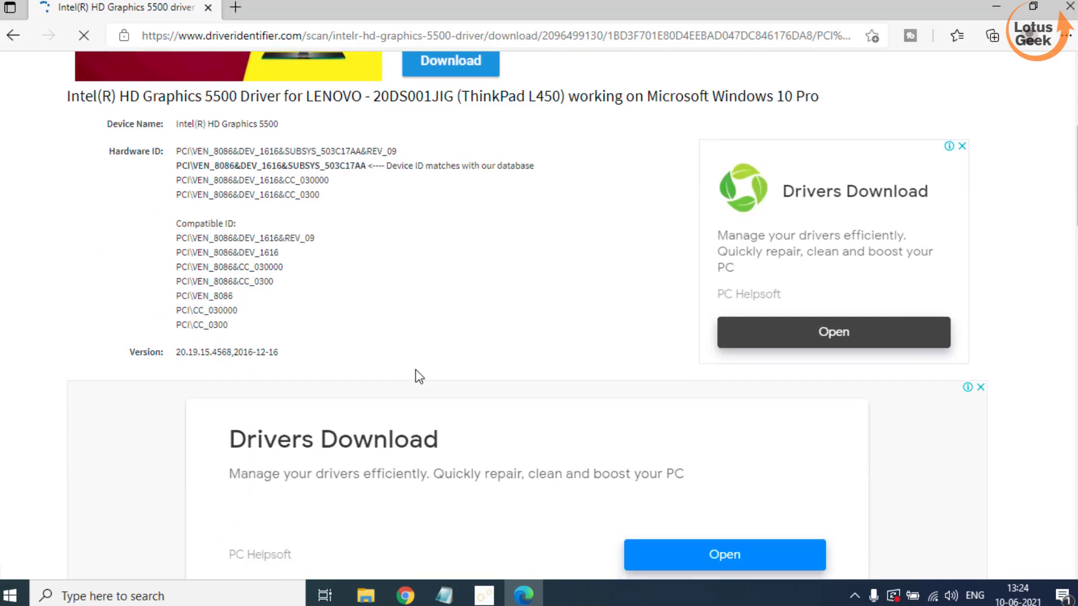
Select the top jbdk23ww.exe graphics driver entry and begin its download.
scroll("down", 3)
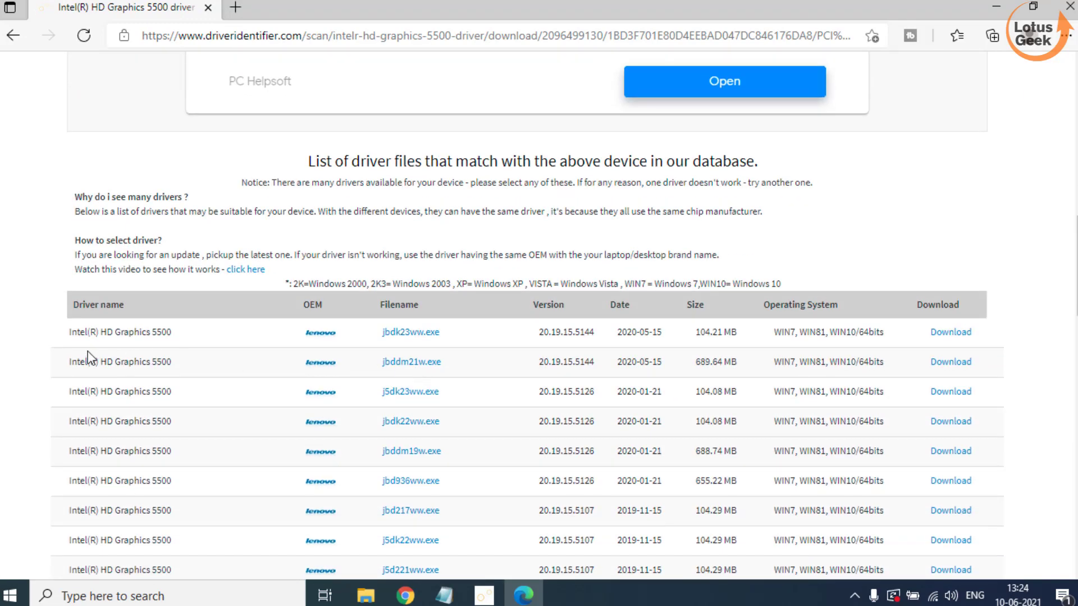
double_click(119, 332)
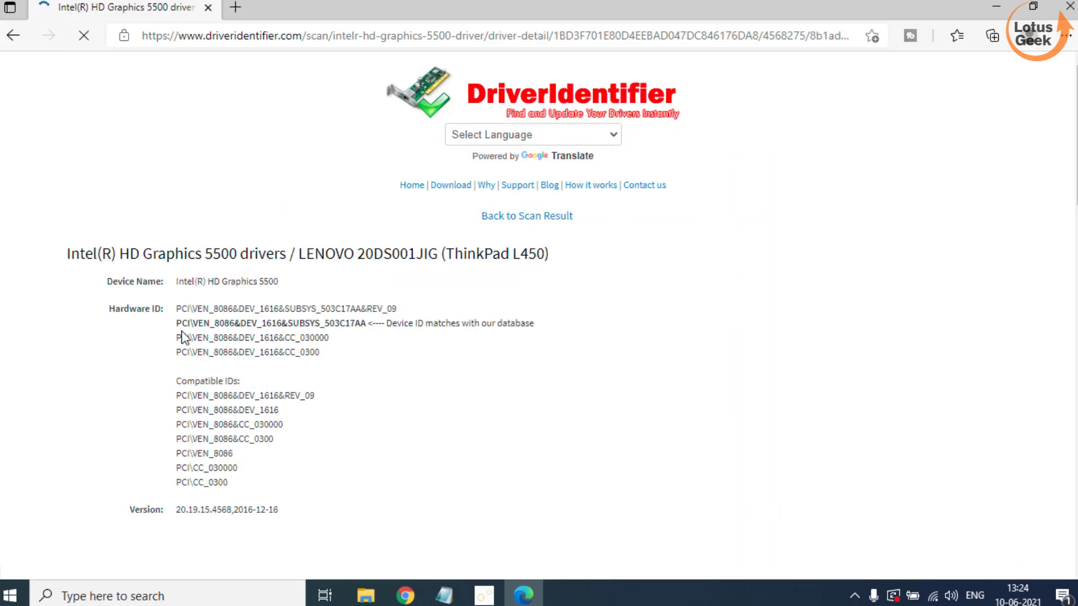
scroll("down", 3)
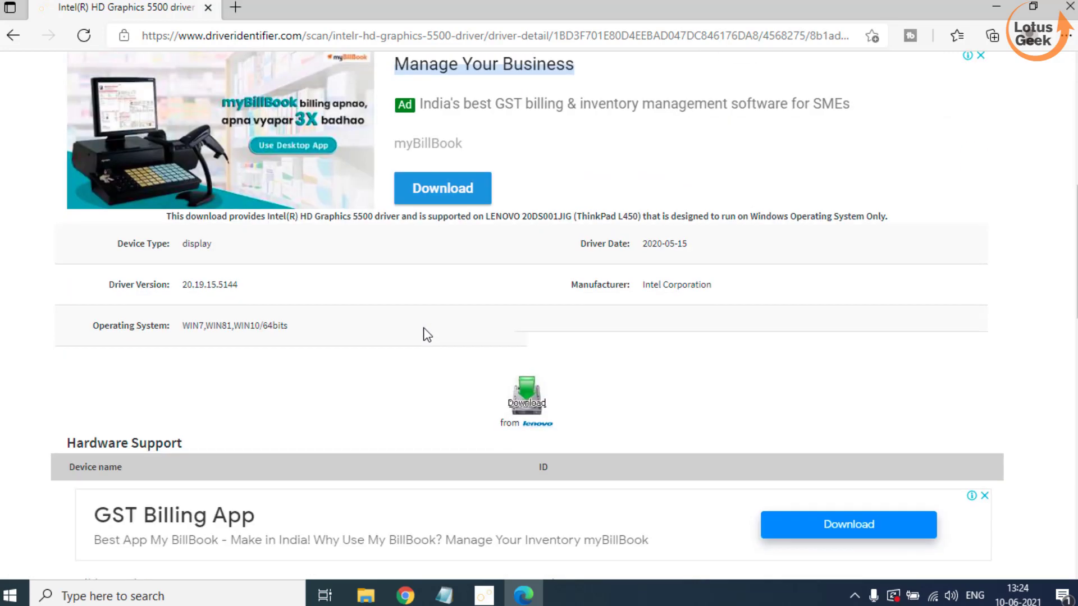
left_click(526, 394)
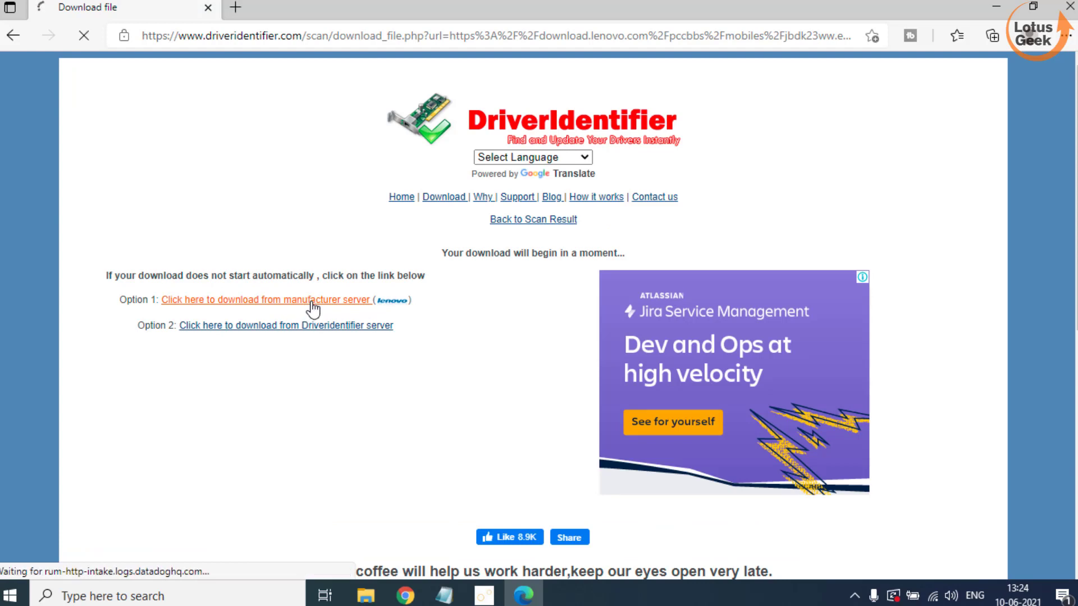
Download jbdk23ww.exe from the manufacturer server and save it to the Desktop.
left_click(263, 300)
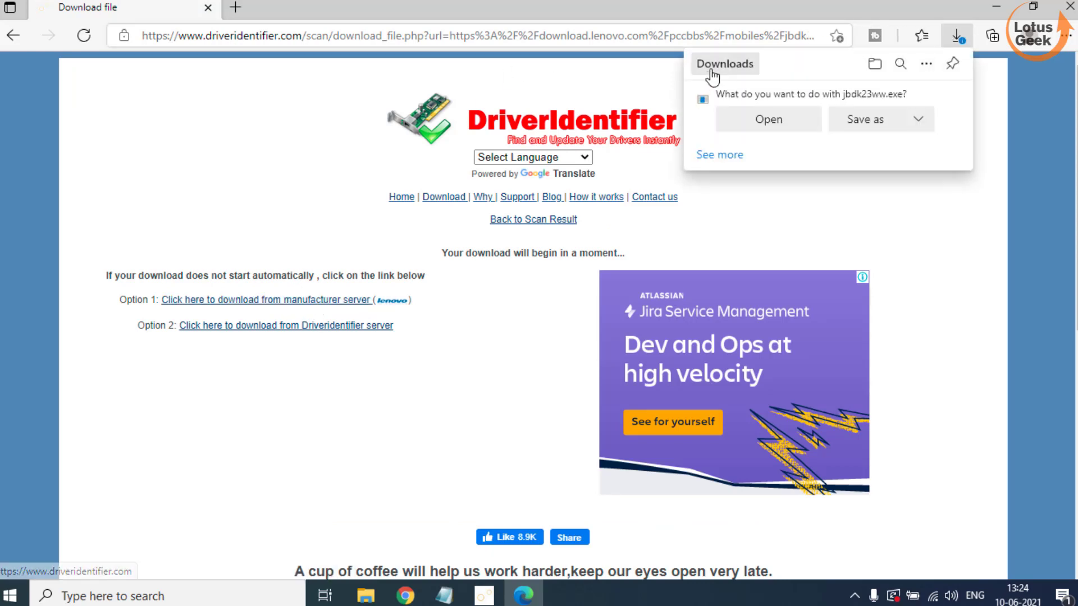
left_click(866, 119)
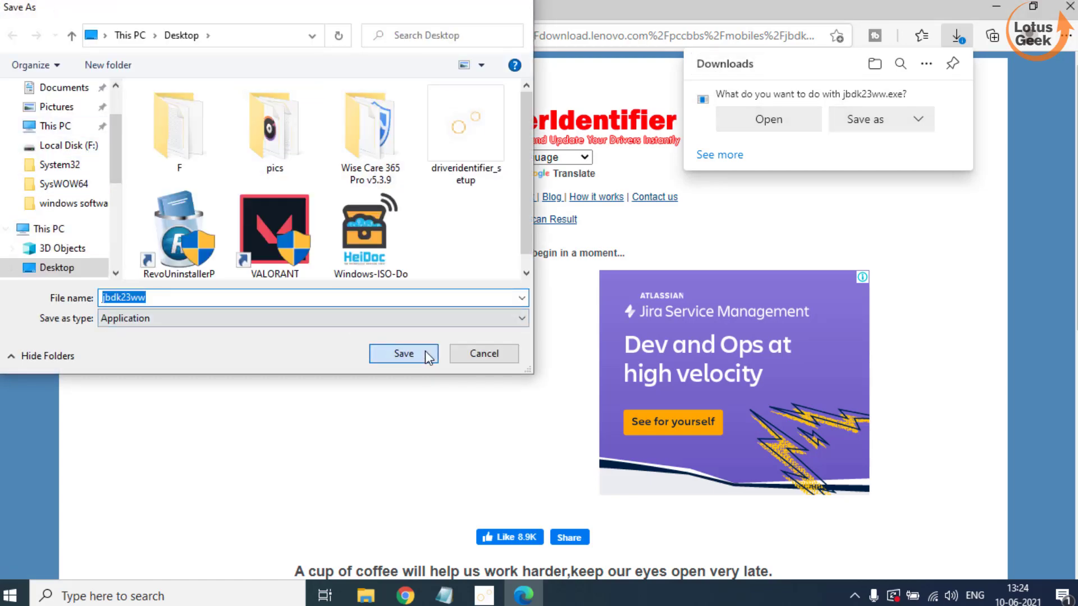
left_click(403, 353)
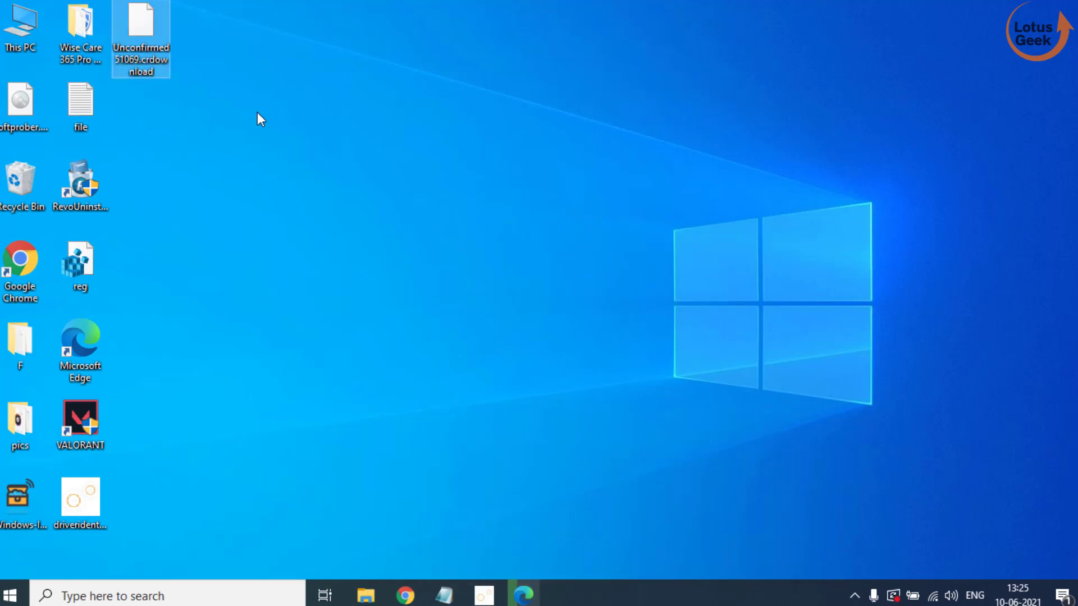
mouse_move(252, 118)
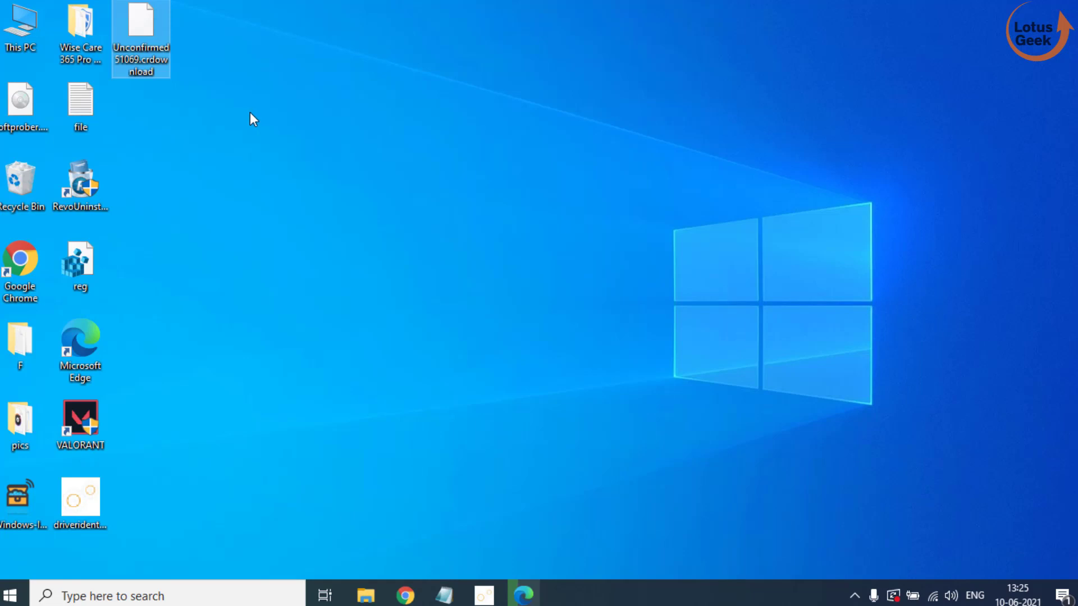